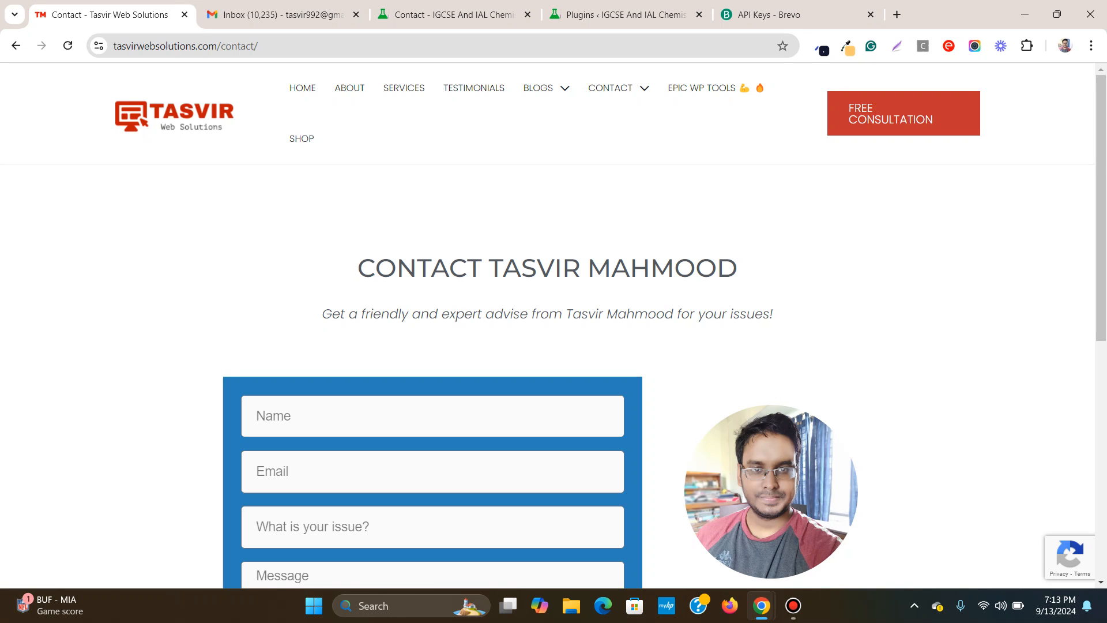
- Scroll the contact page down until the name, email, issue, message fields and send button show
scroll(down, 3)
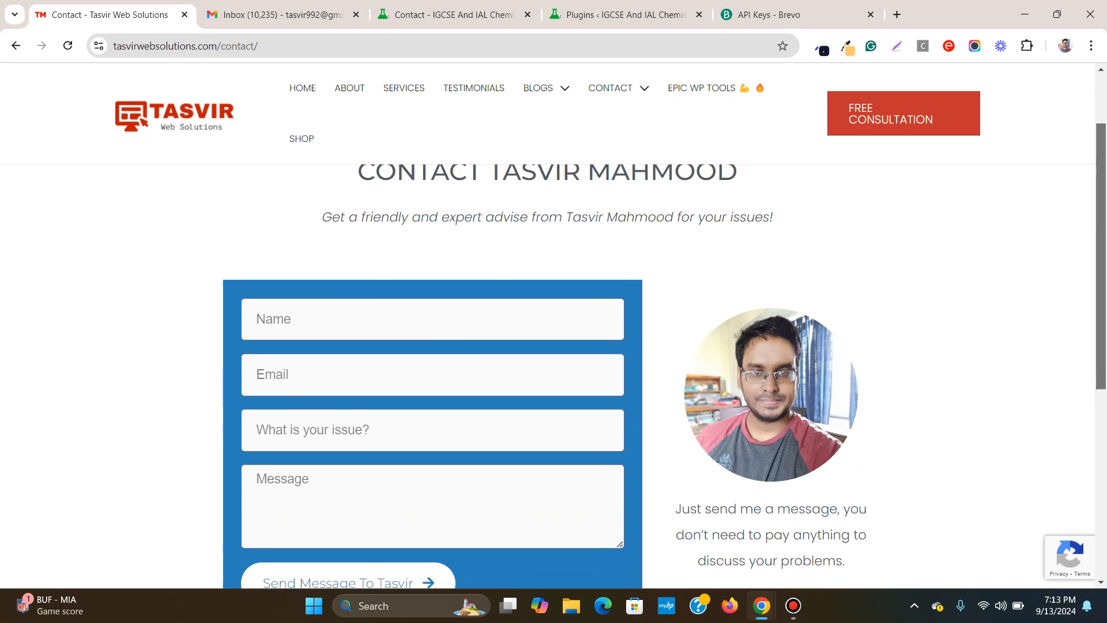
scroll(down, 3)
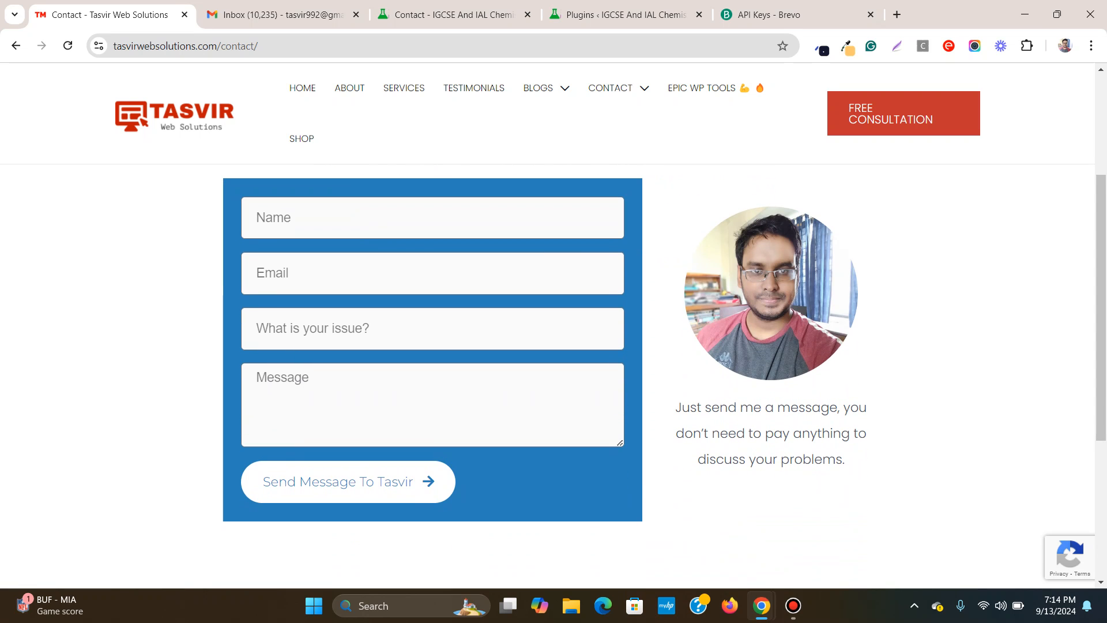
scroll(down, 3)
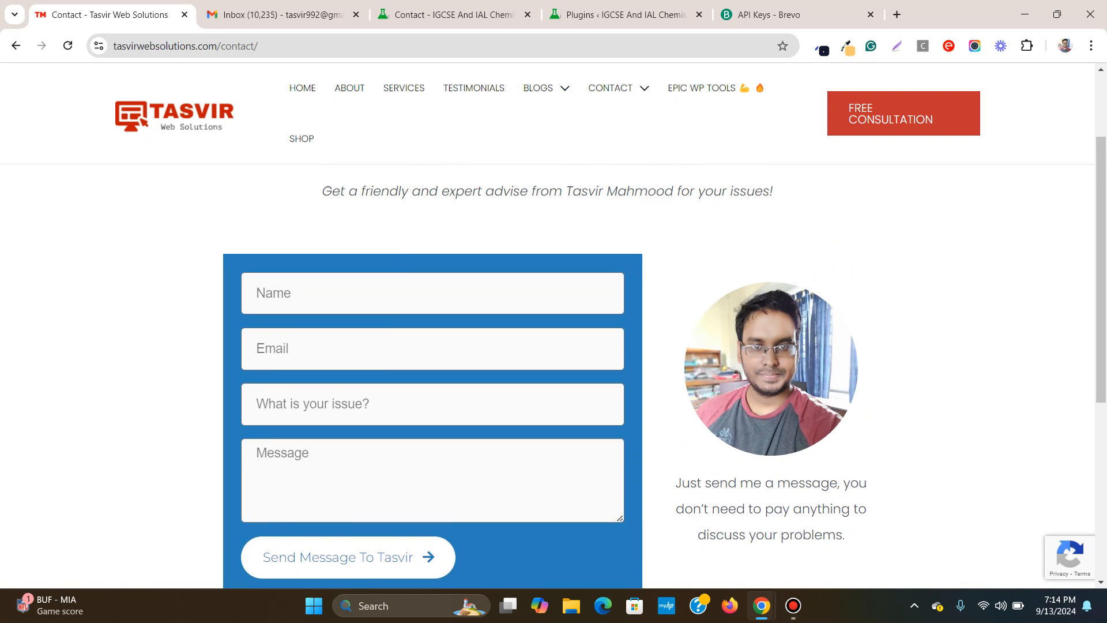
scroll(down, 3)
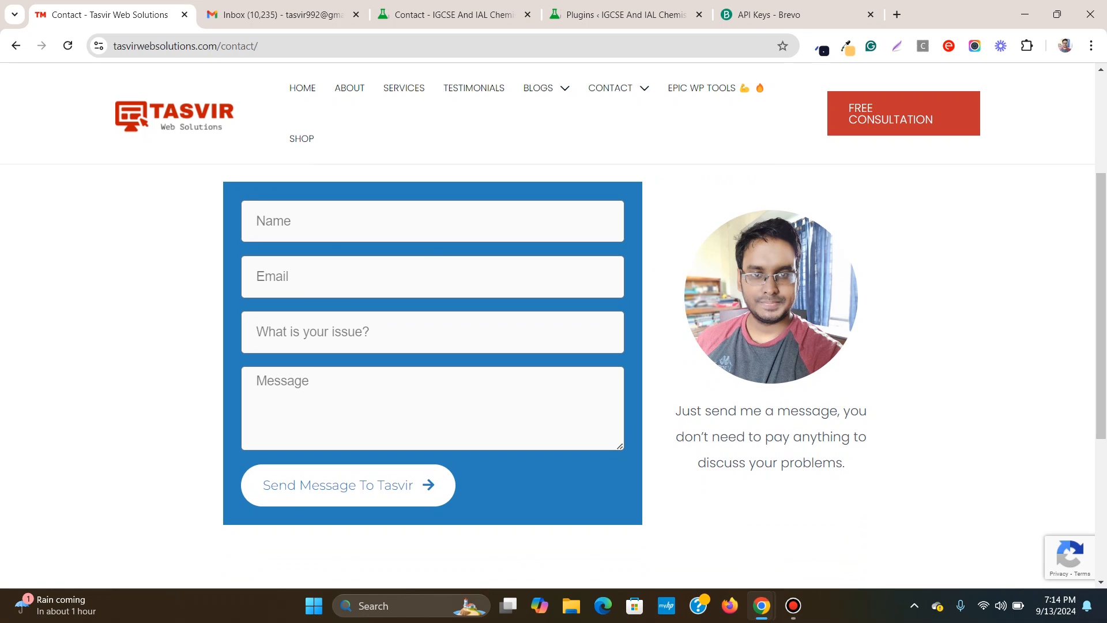
text(Tasvir Mahmood)
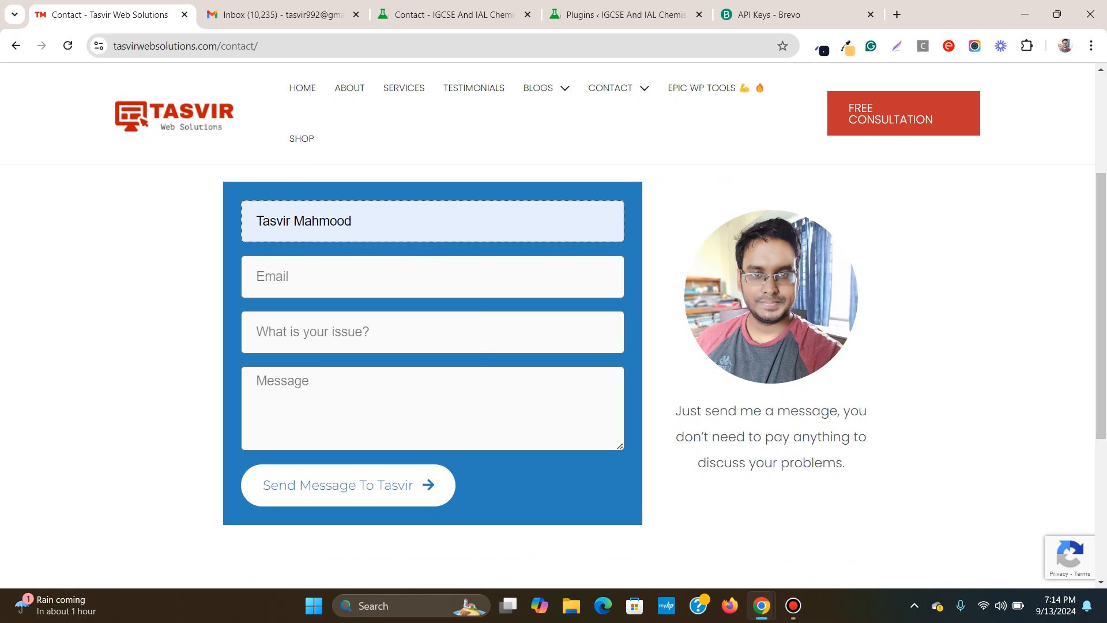
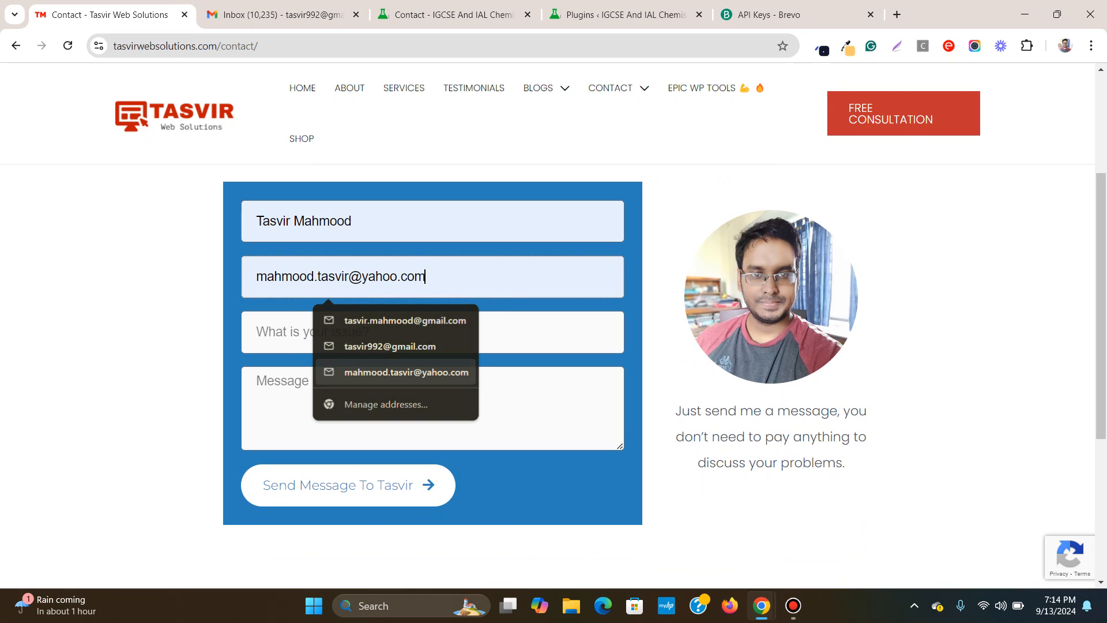
click(433, 331)
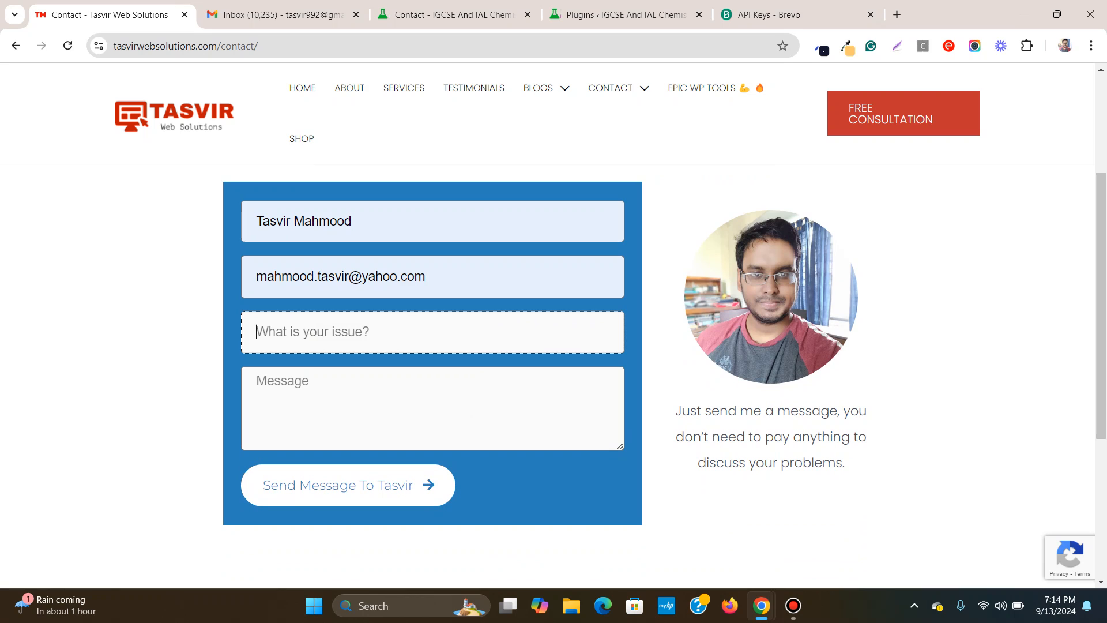
text(test 7)
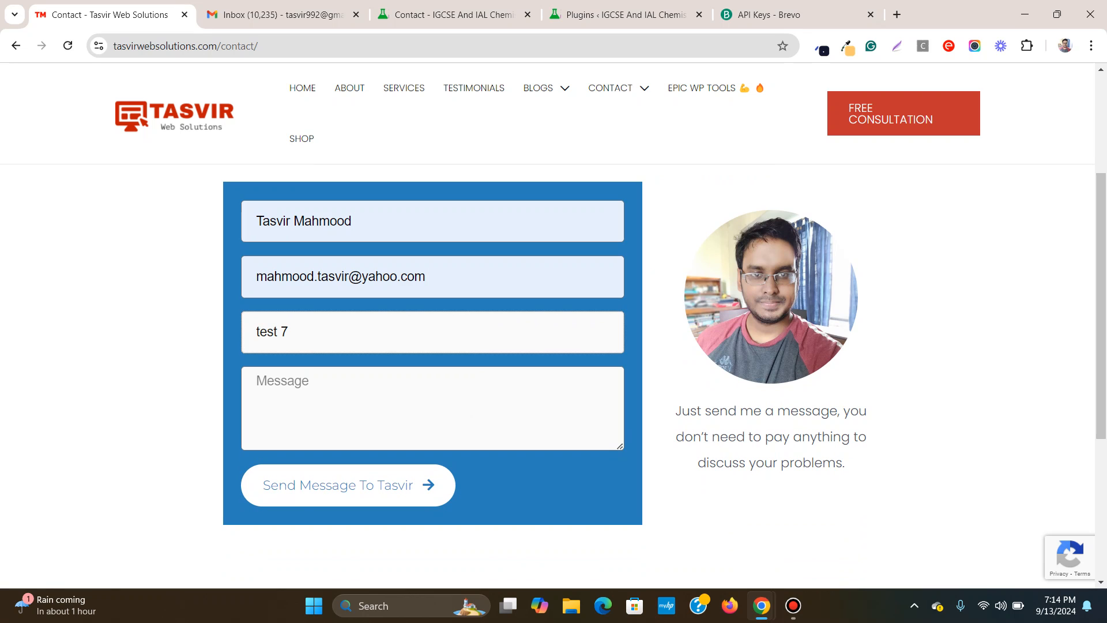
- Write '7:15 pm' as the message text
click(431, 409)
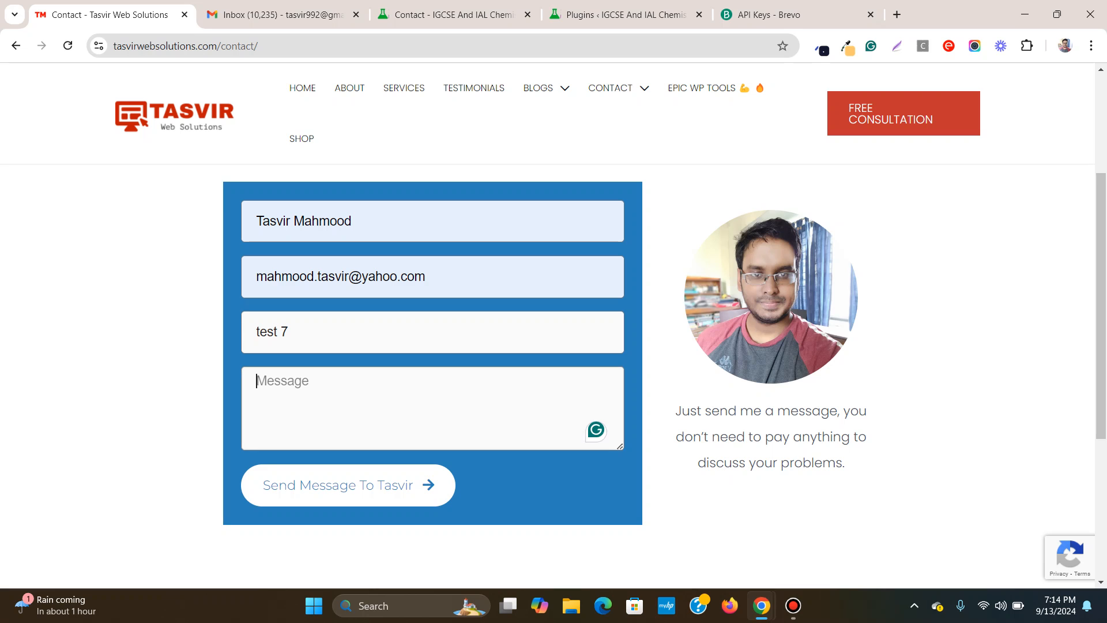
text(7)
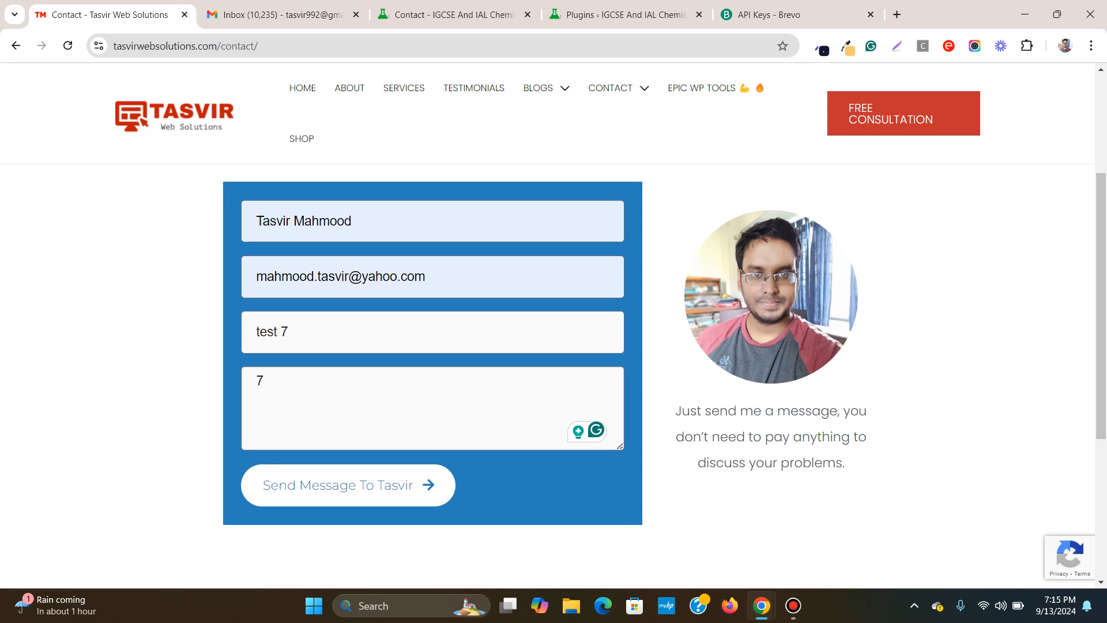
text(:)
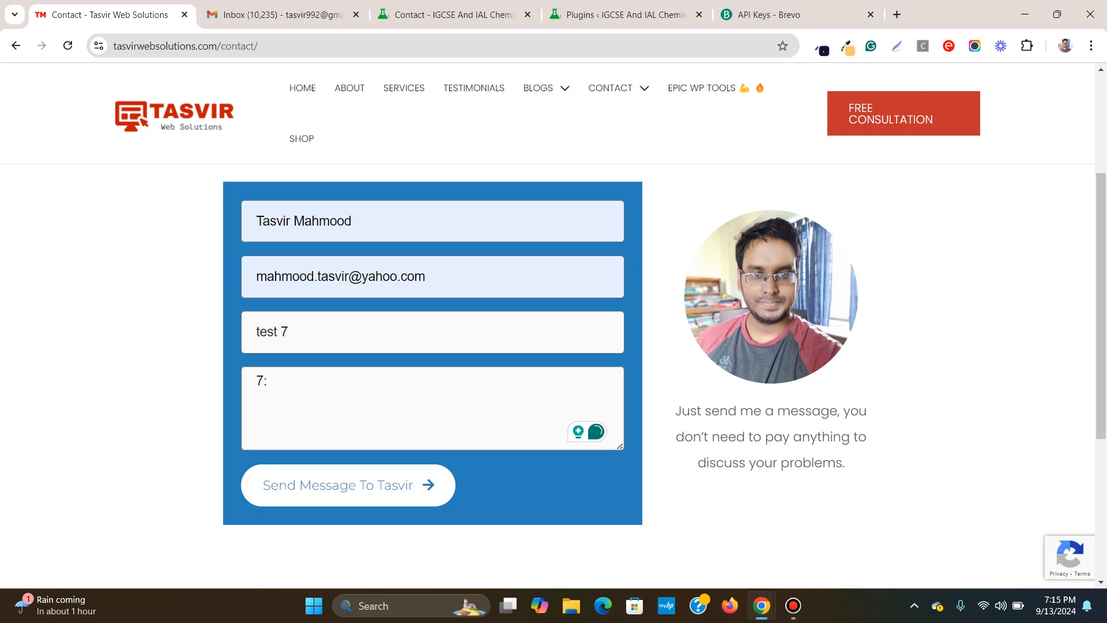
text(15)
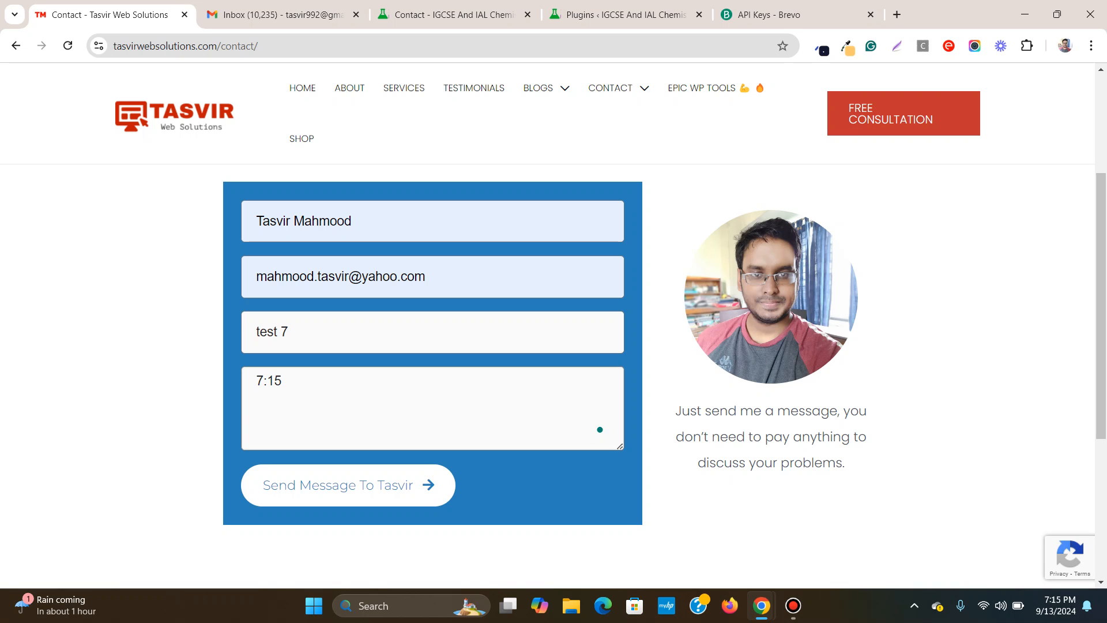
text(pm)
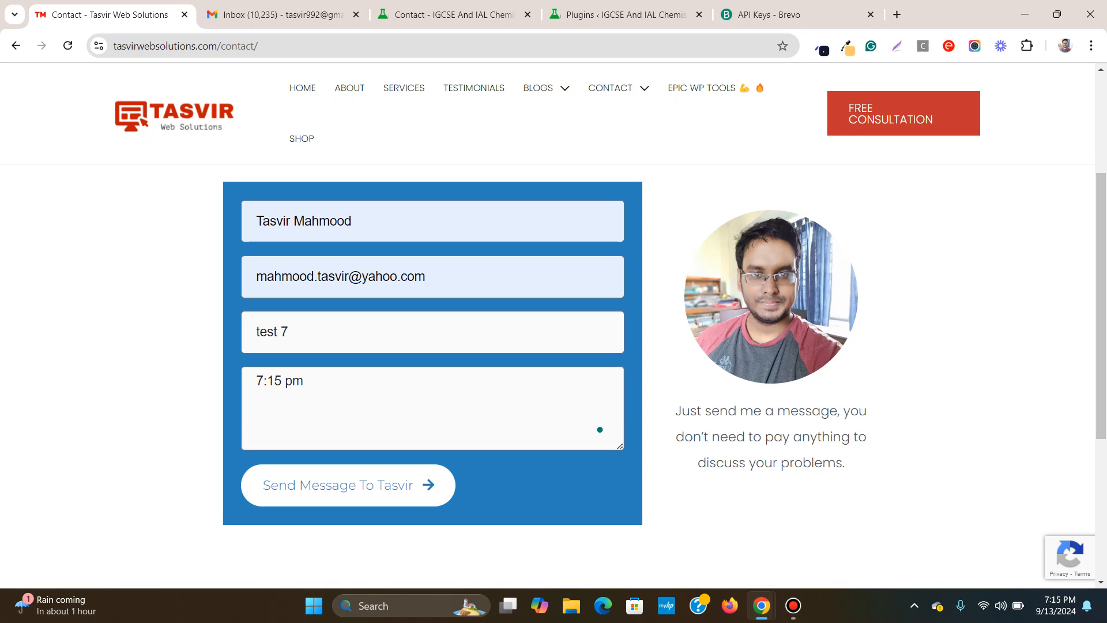
- Glance at the Gmail inbox, then submit the form via Send Message To Tasvir
click(281, 14)
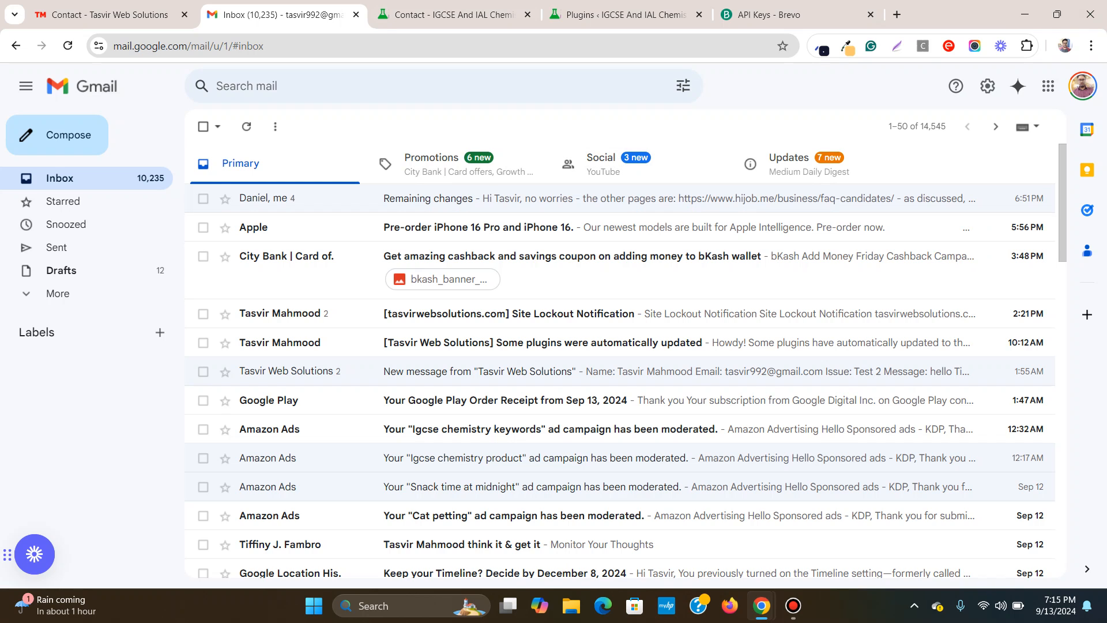
click(99, 14)
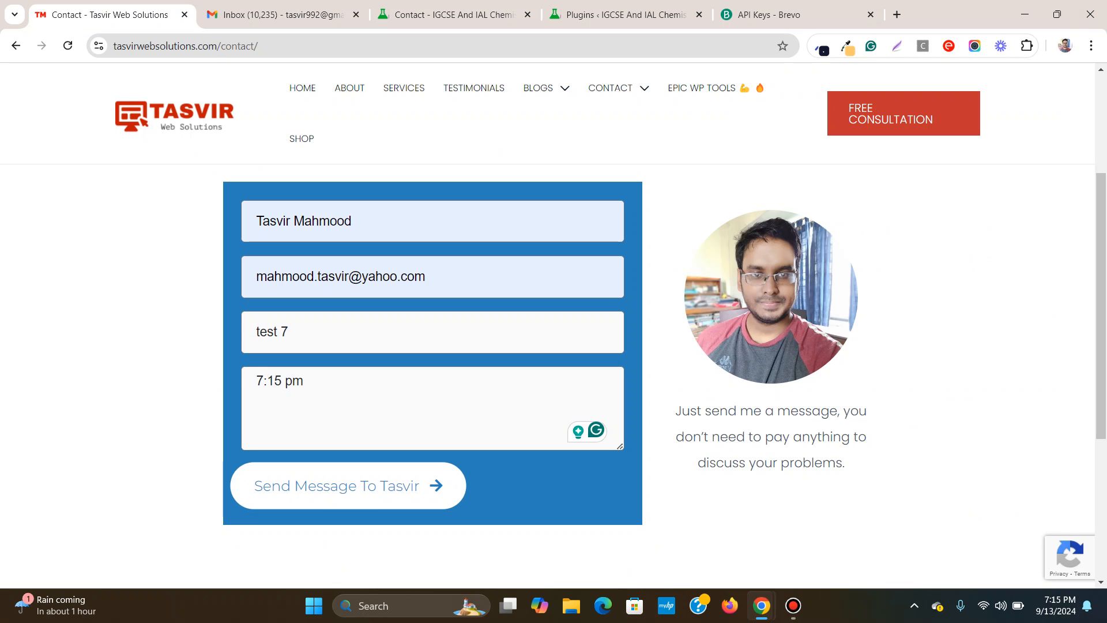
click(346, 485)
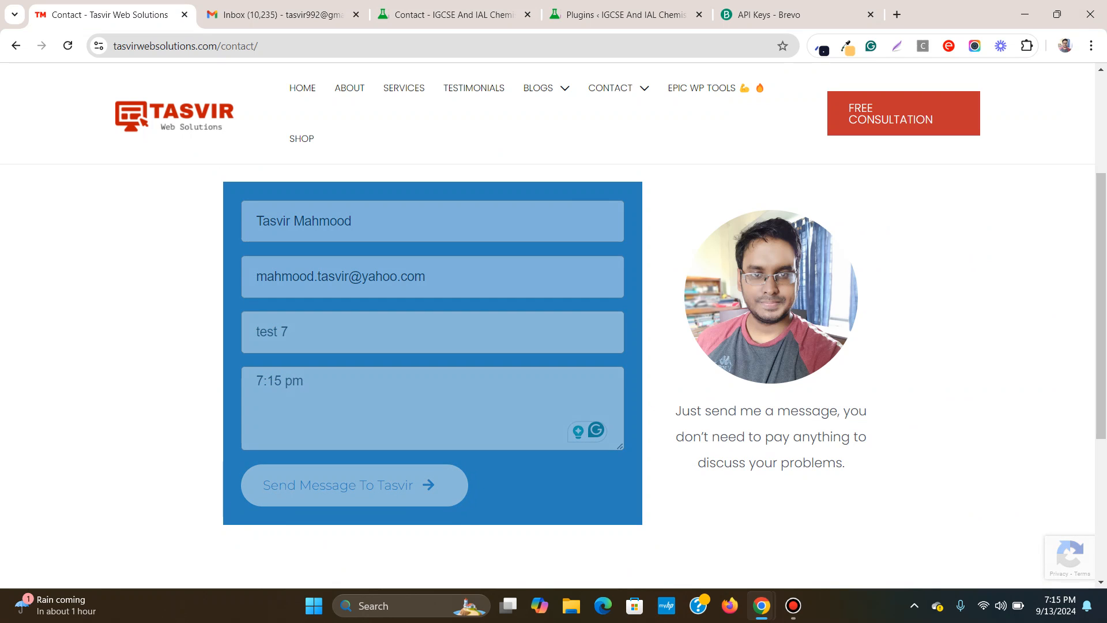
click(353, 485)
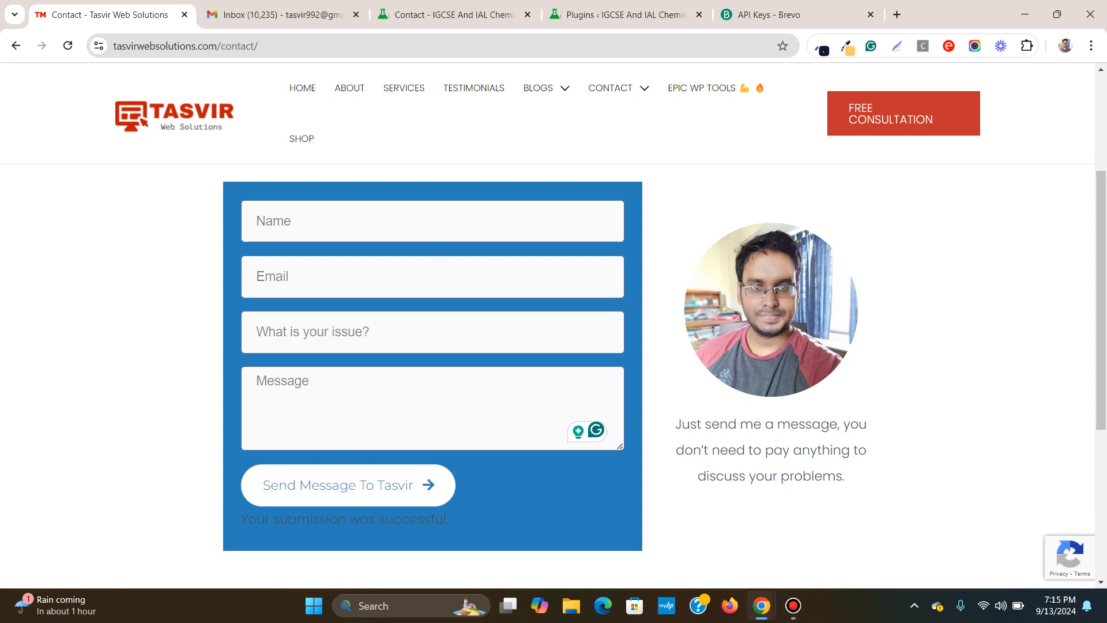
- Read the new 'New message from Tasvir Web Solutions' email in Gmail, then go to the chemistry contact page
click(282, 14)
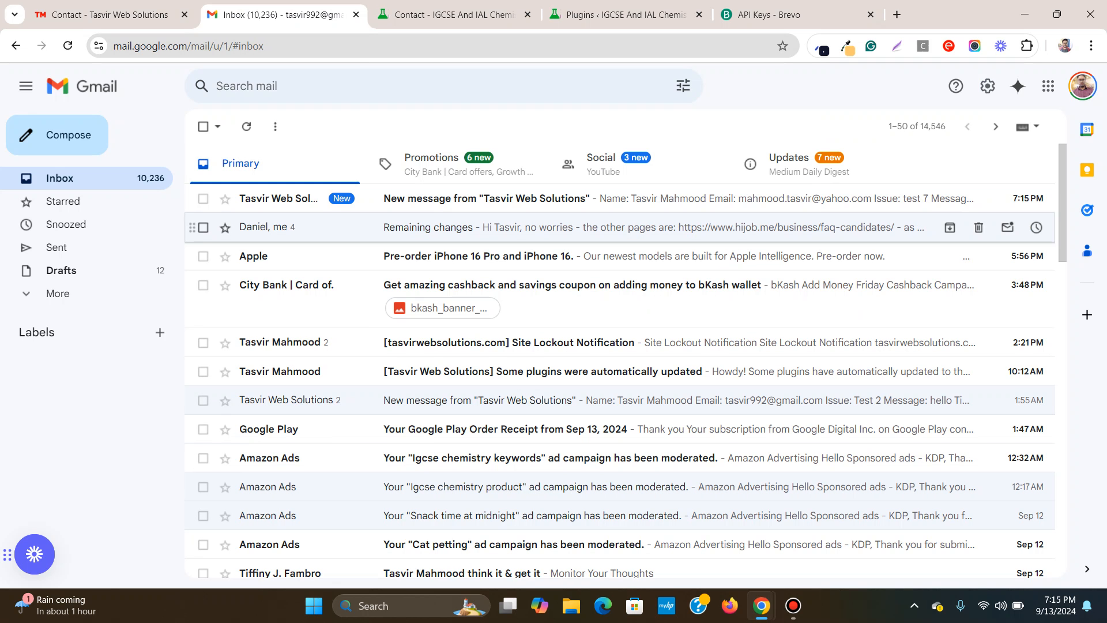
click(486, 199)
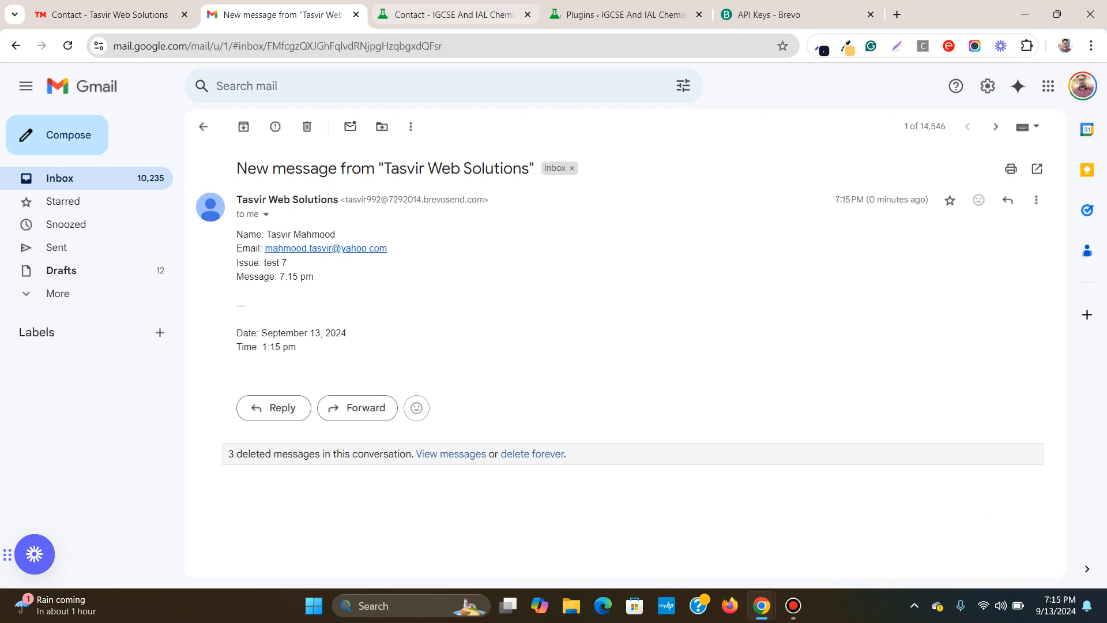
click(452, 14)
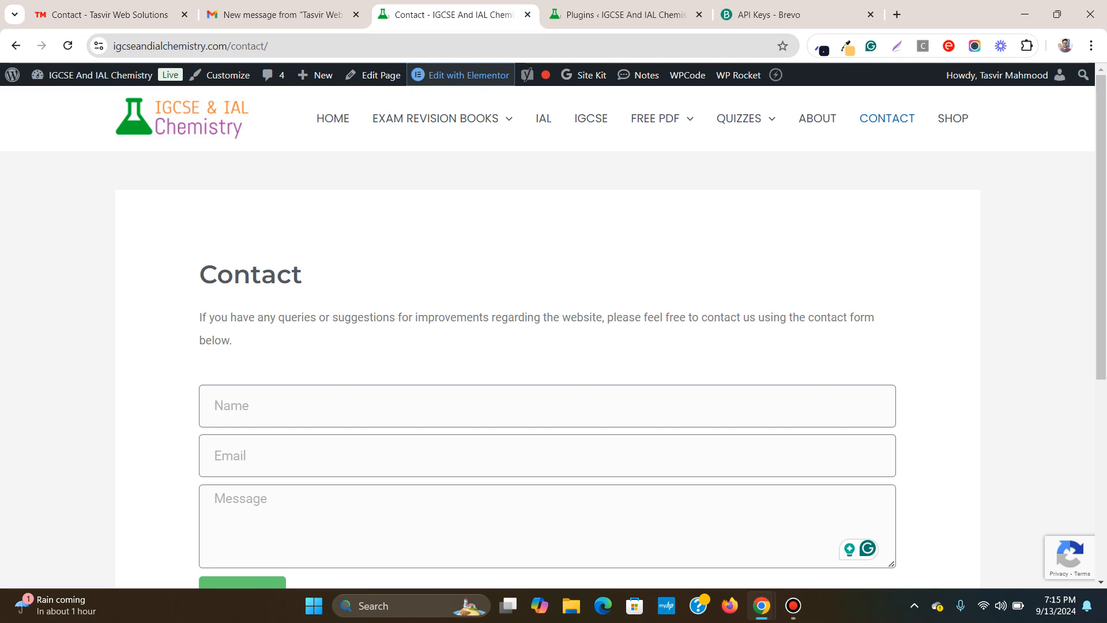
click(870, 14)
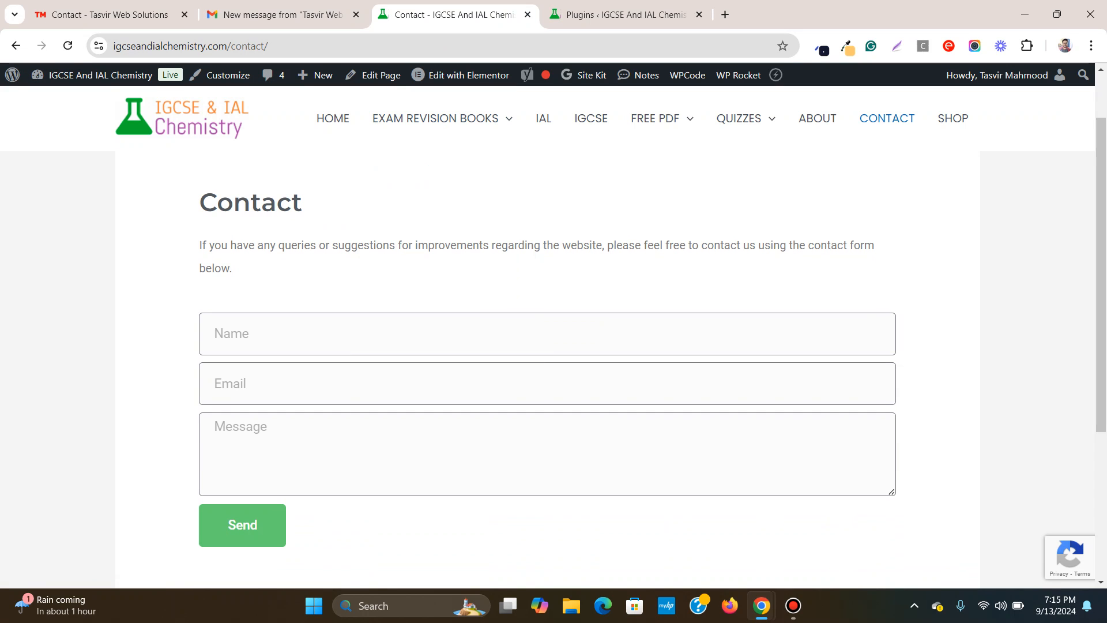
click(281, 13)
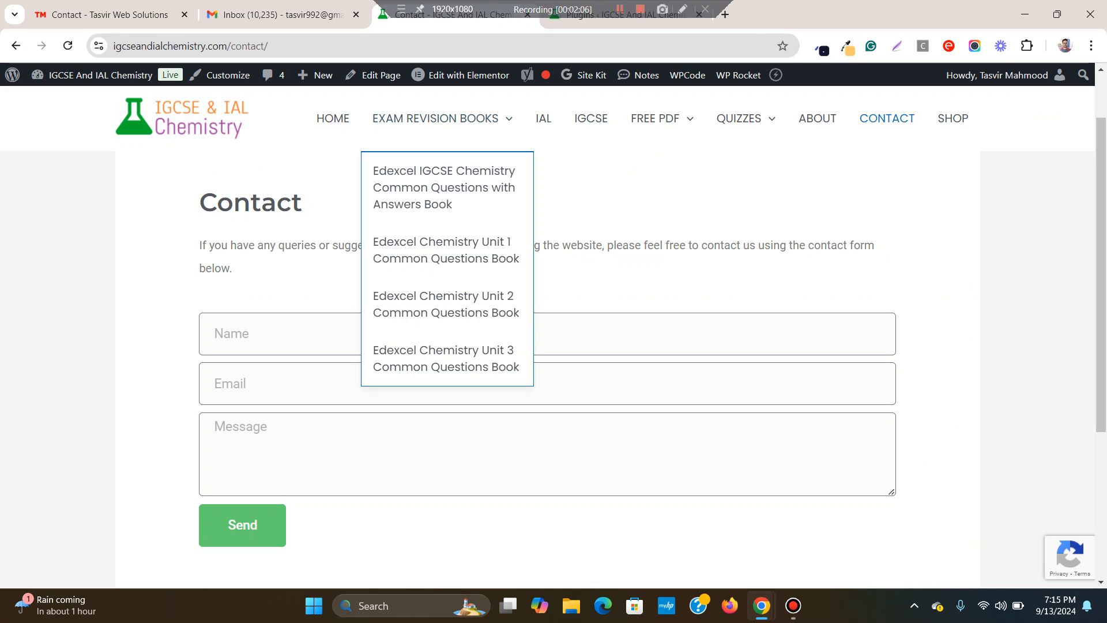
text(Tasvir Mahmood)
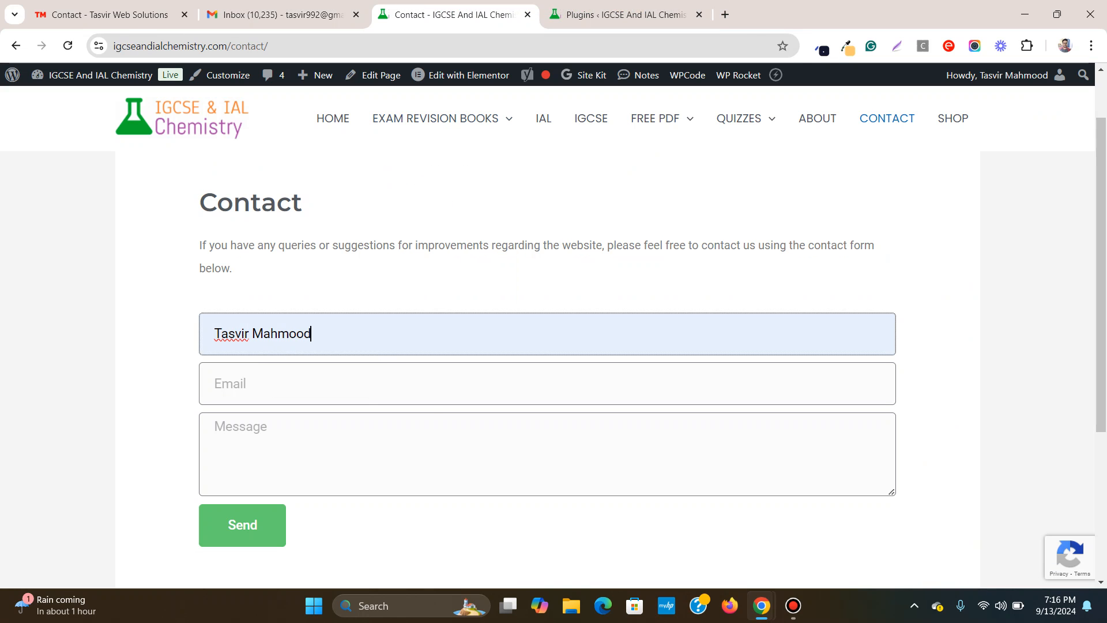
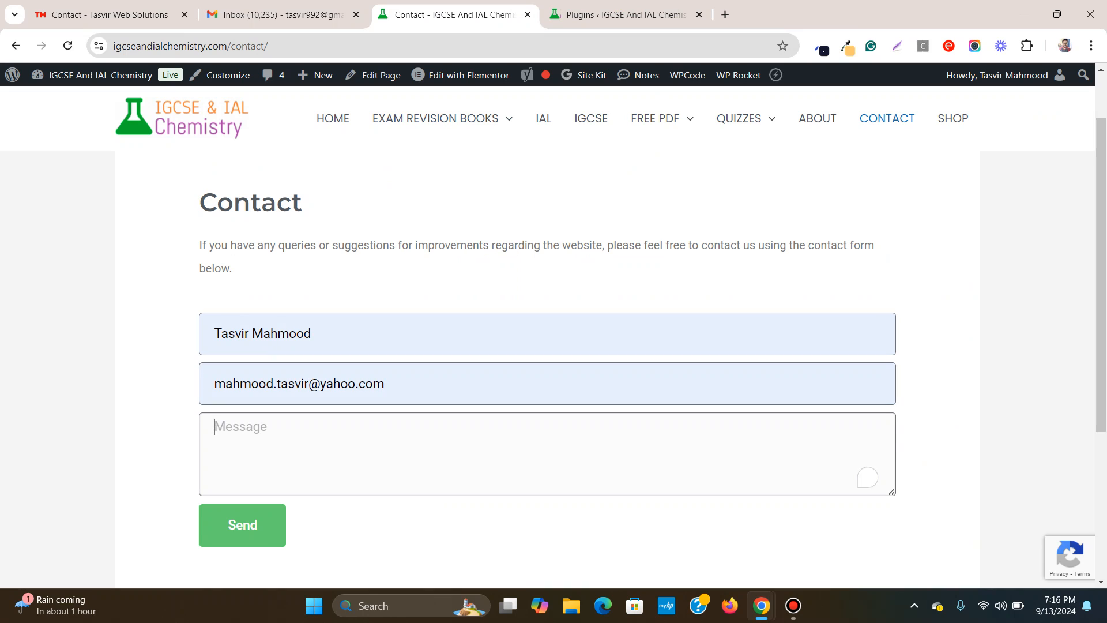
text(test 7:16 pm)
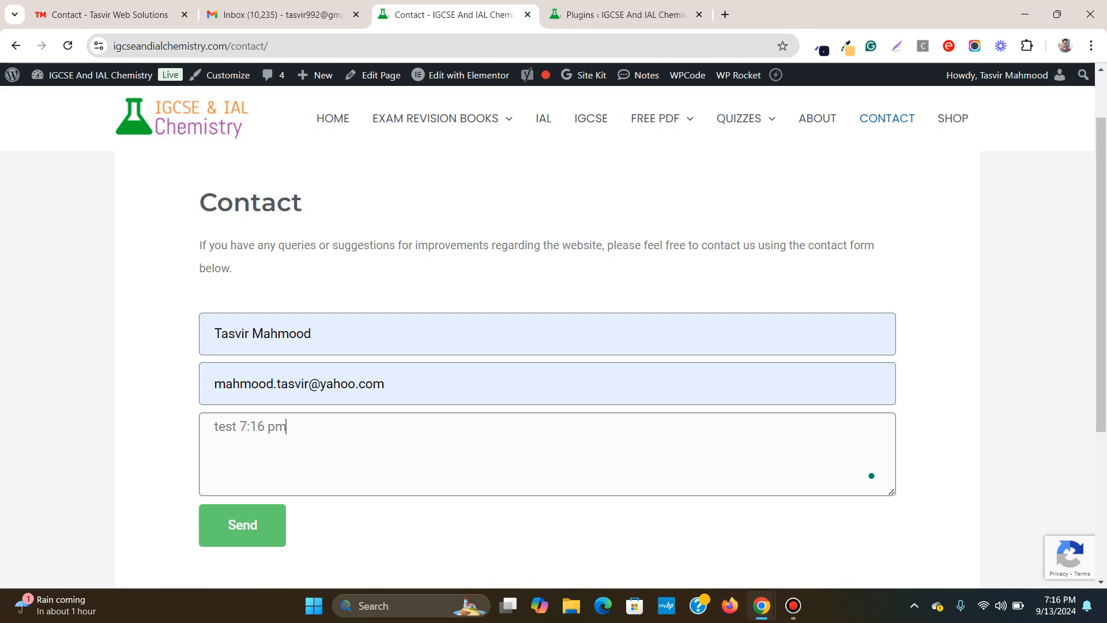
- Send the message and wait for the successful-submission notice
click(241, 525)
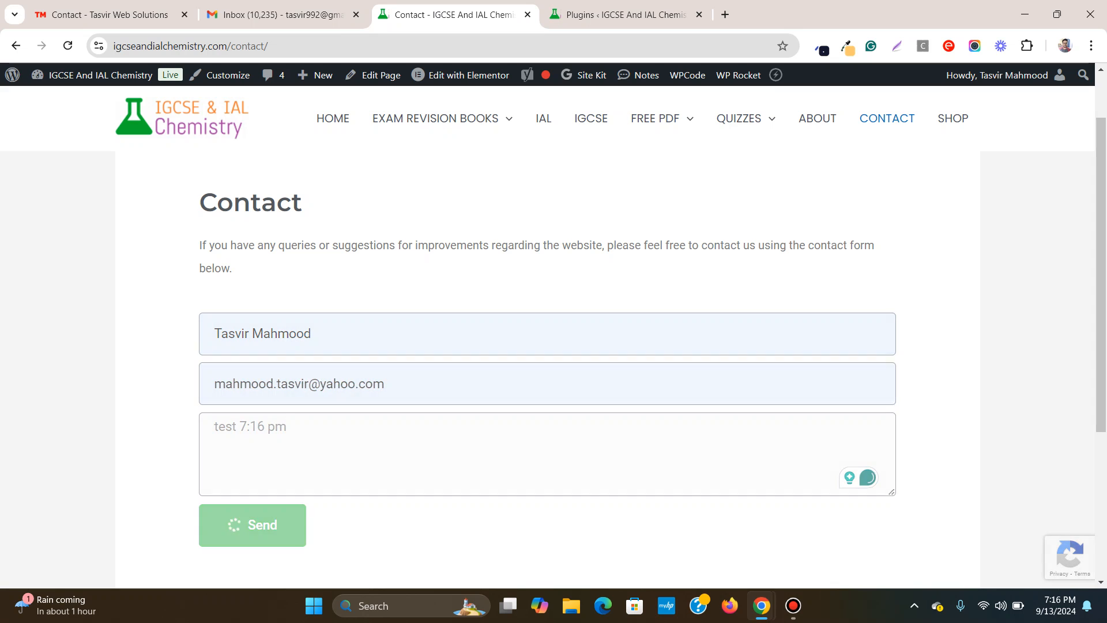
click(252, 524)
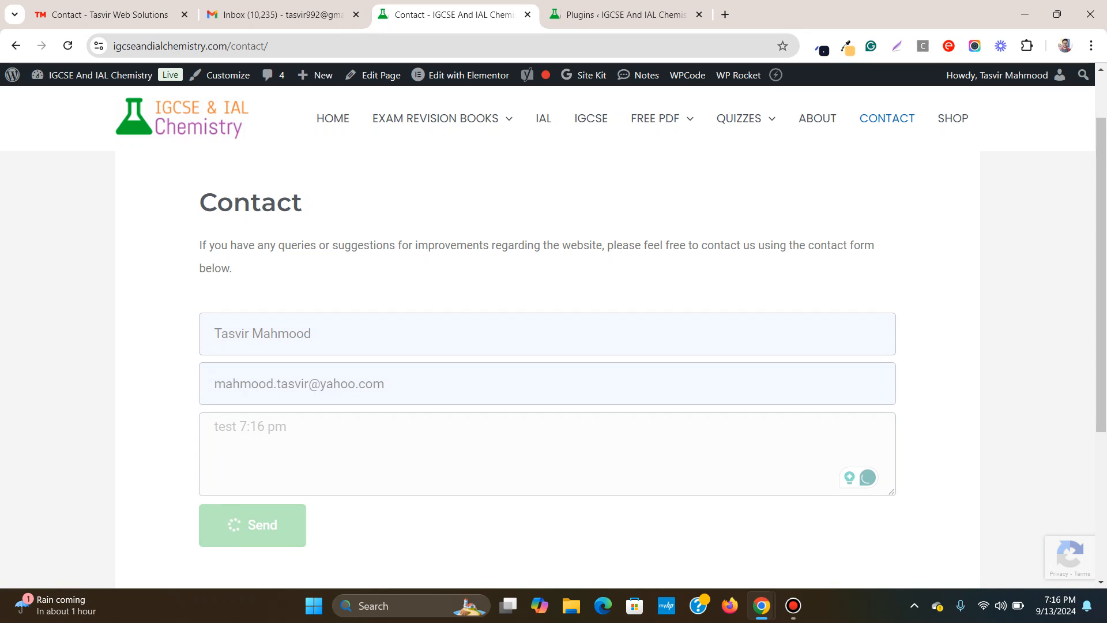
click(253, 525)
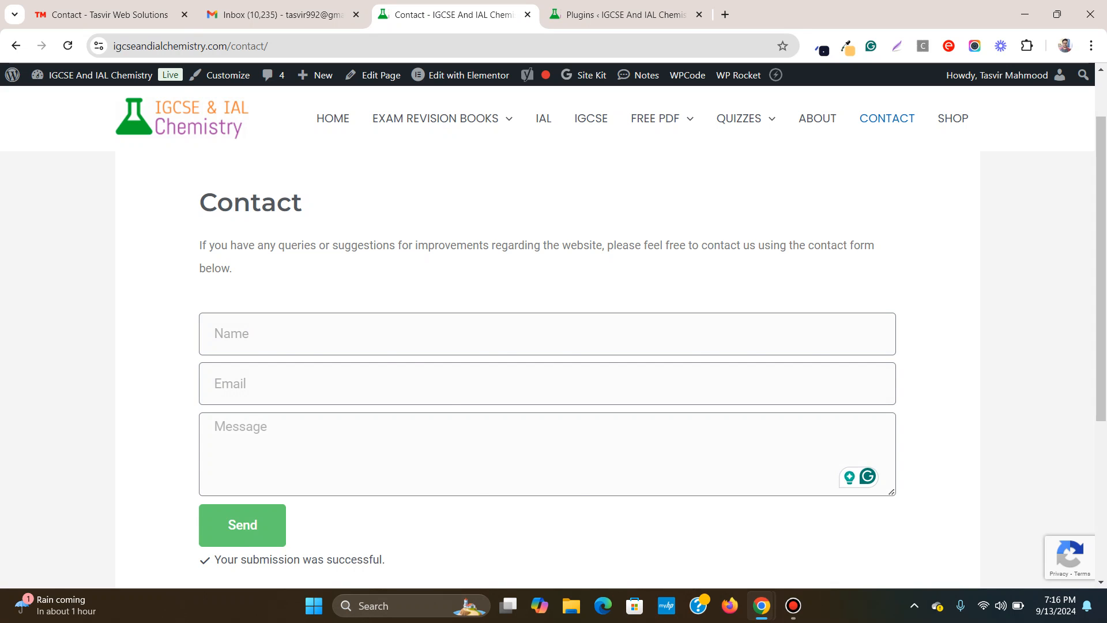
- Check Gmail twice for the chemistry test message, which hasn't arrived, then go to the site's Plugins page
click(281, 14)
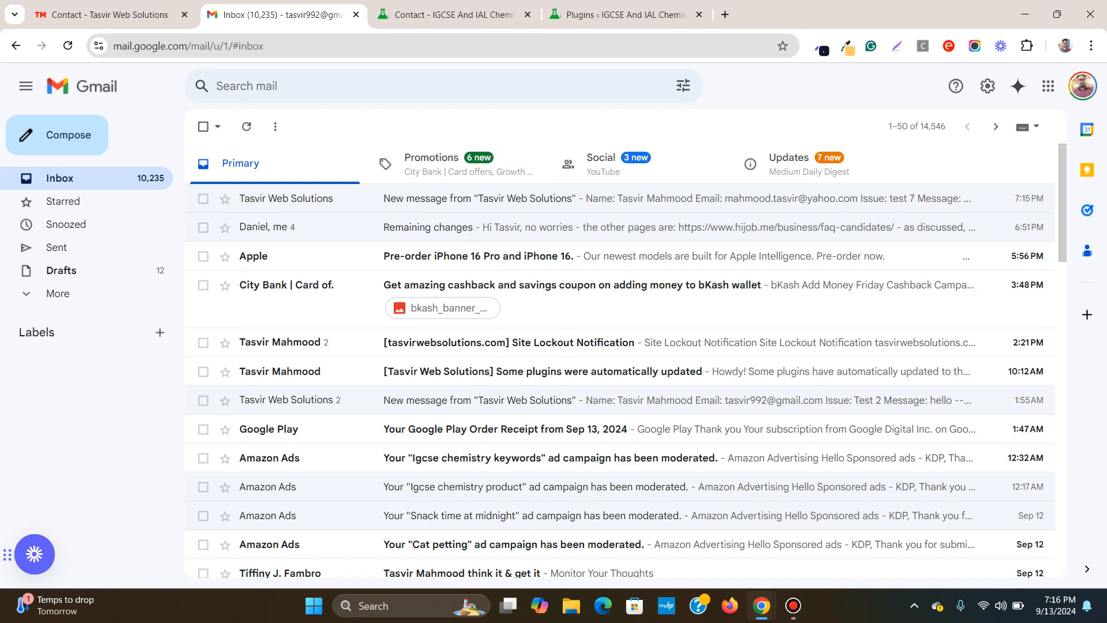
click(452, 14)
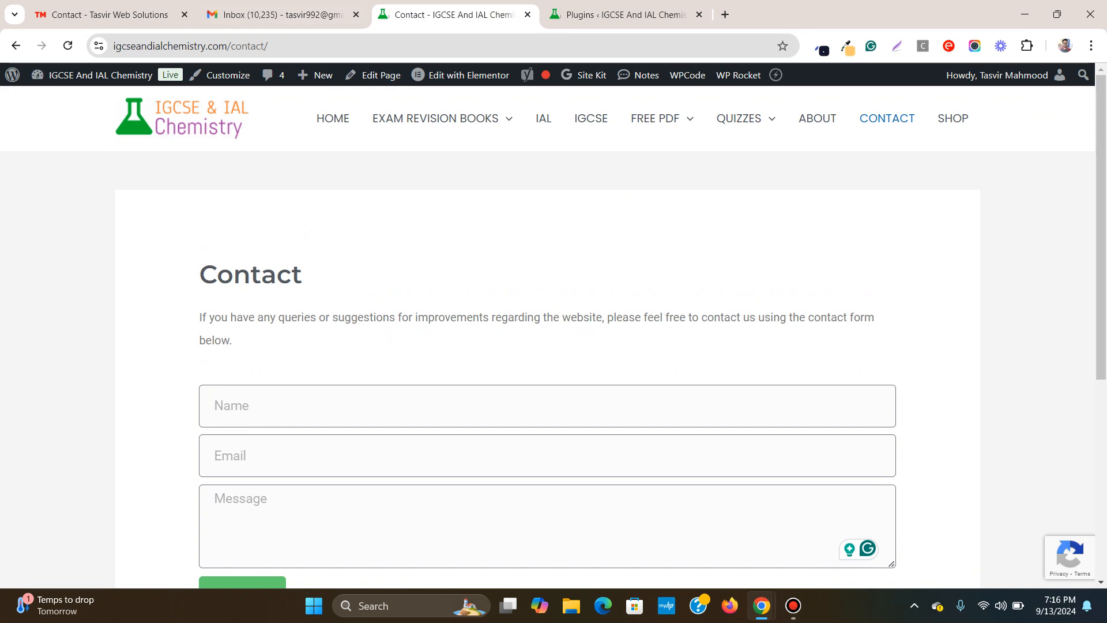
click(282, 14)
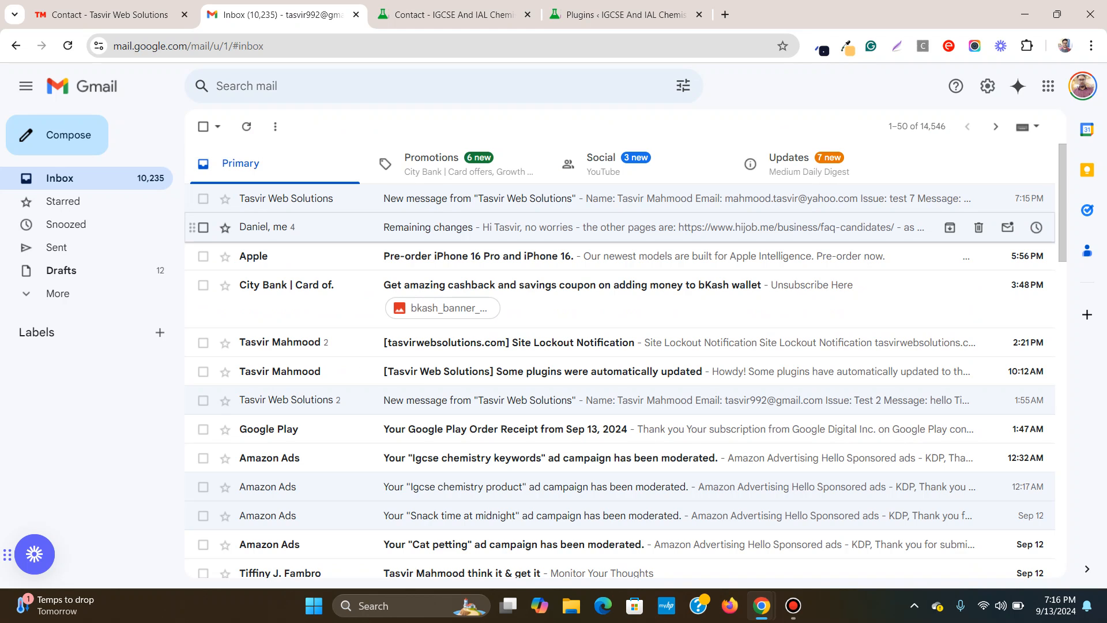
click(453, 14)
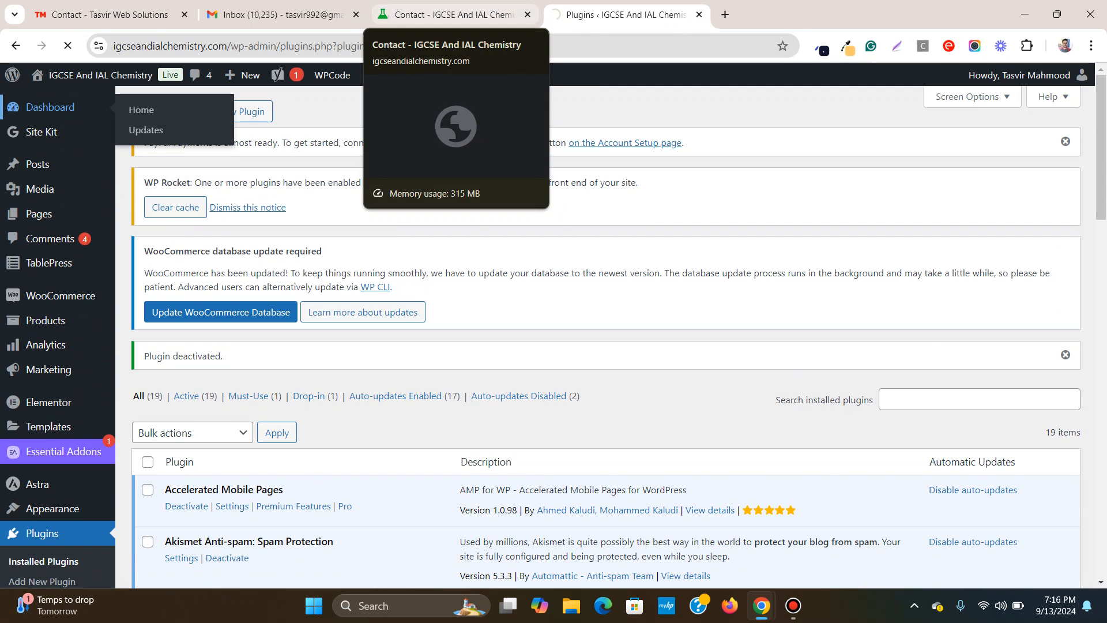
- Switch between the contact page and the WordPress admin, ending on Dashboard > Home
click(452, 13)
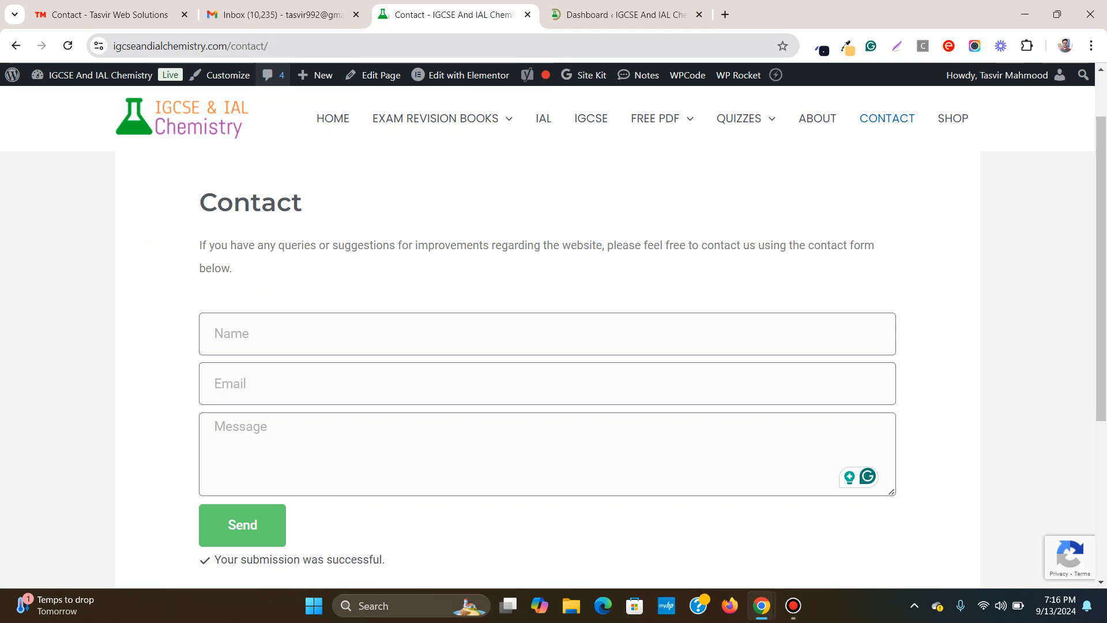
scroll(down, 3)
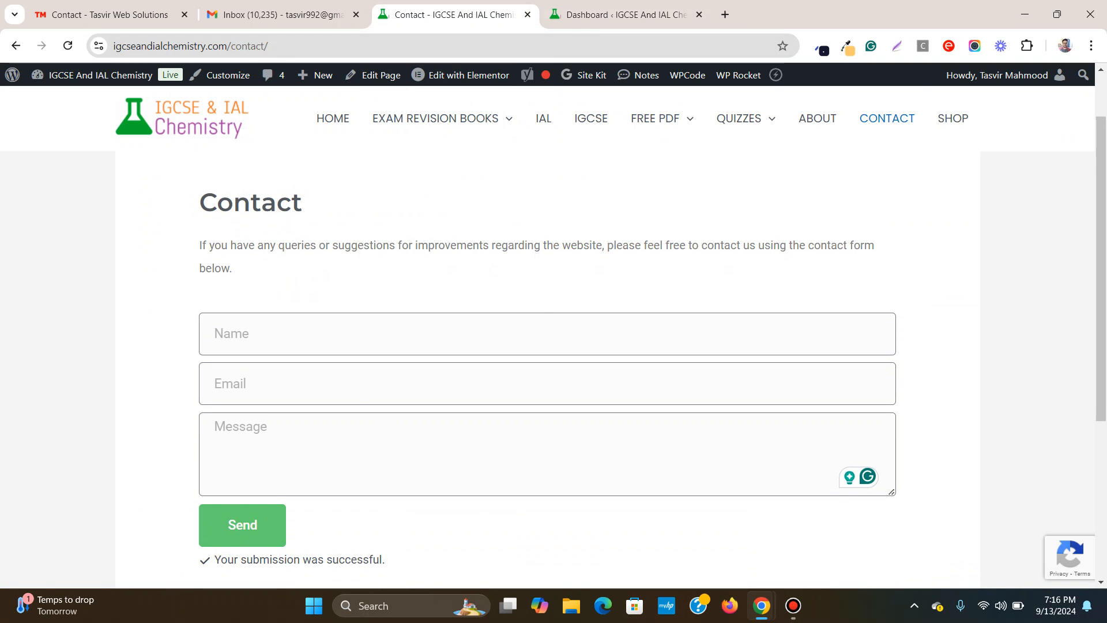
click(624, 14)
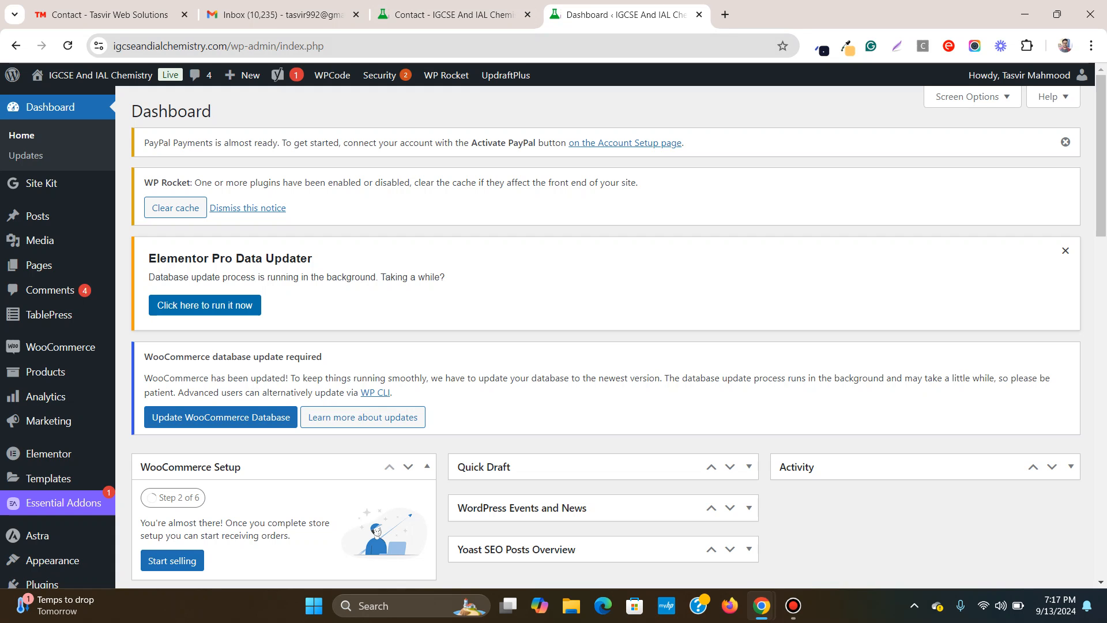
click(452, 14)
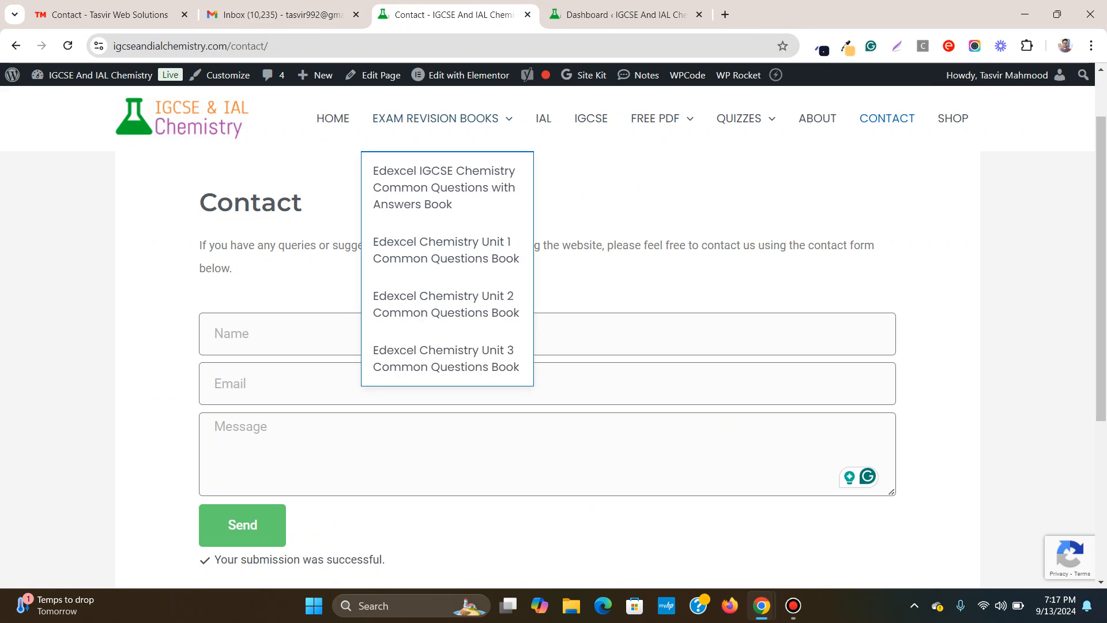
click(624, 14)
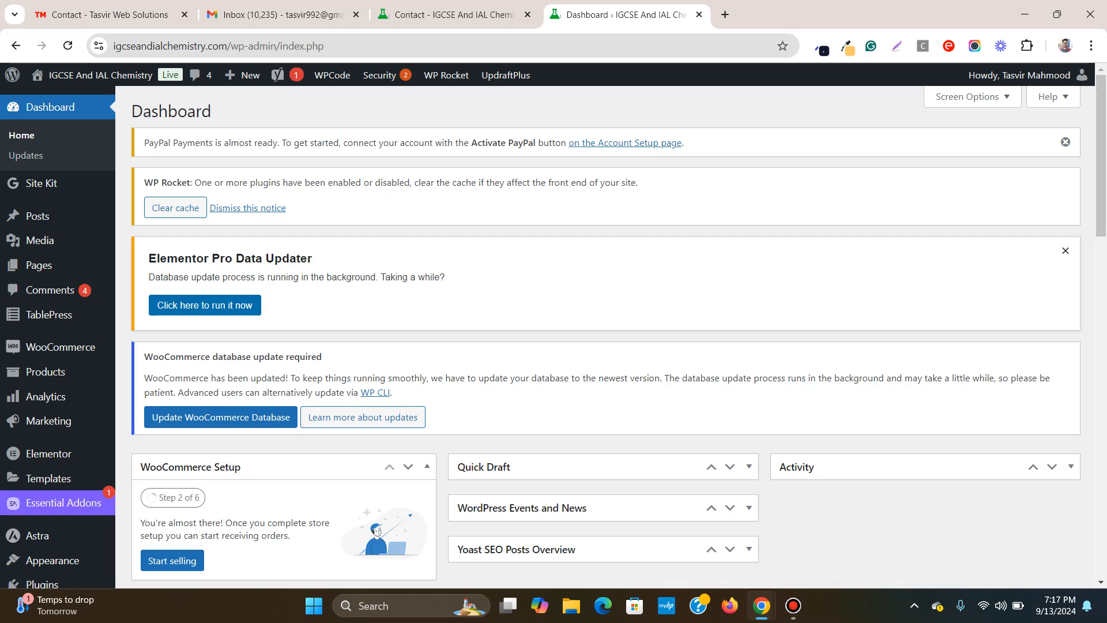
- Search the Add New Plugin directory for 'smtp'
scroll(down, 3)
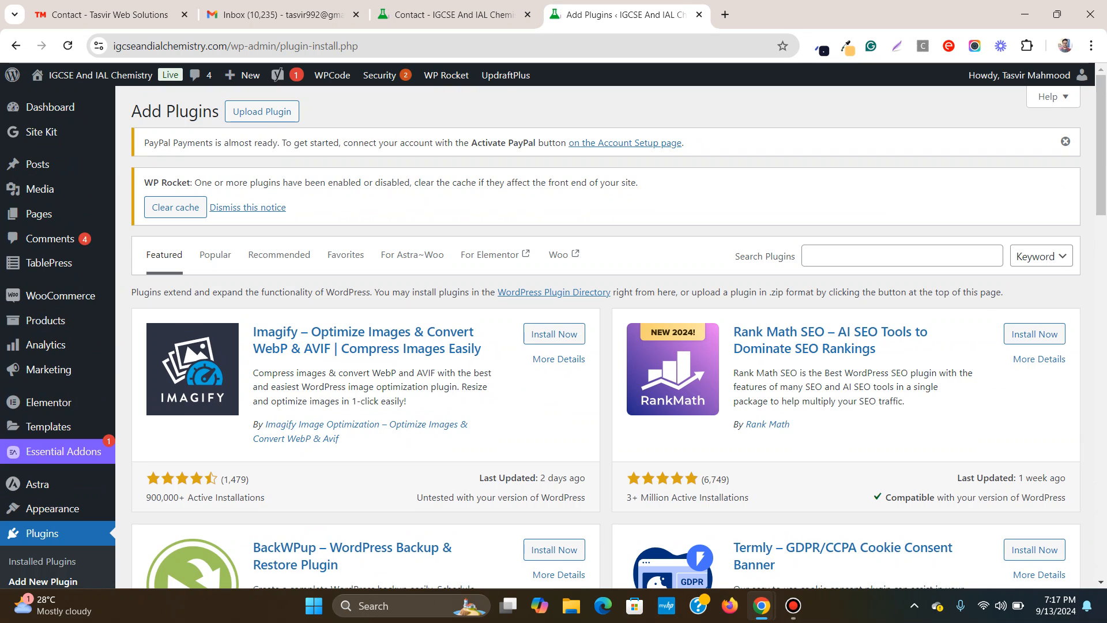
click(901, 256)
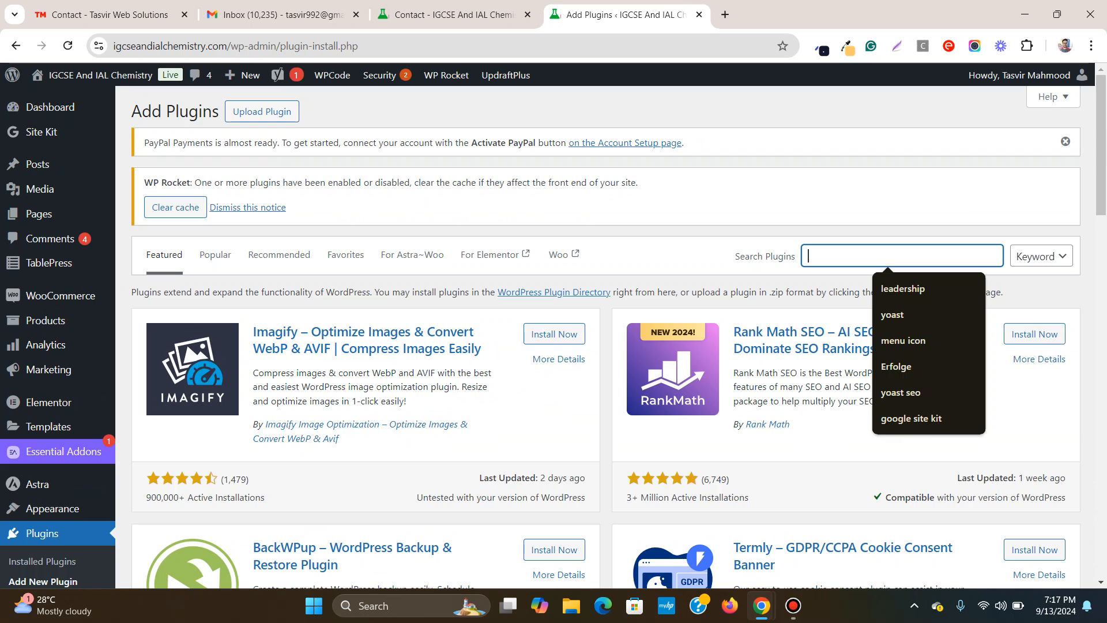
text(smtp)
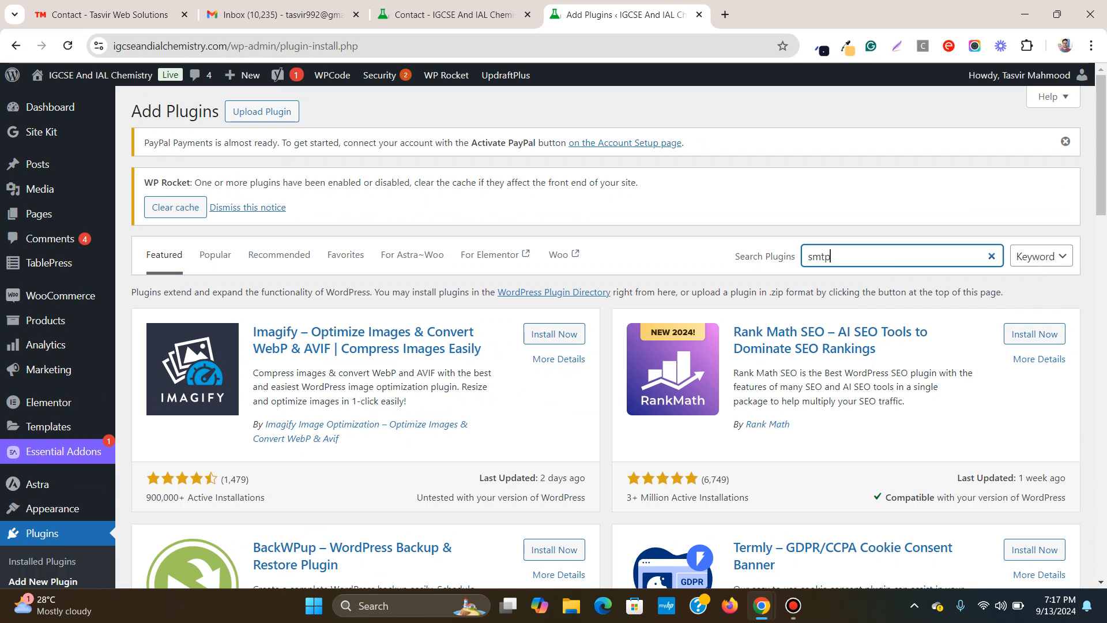
key(Enter)
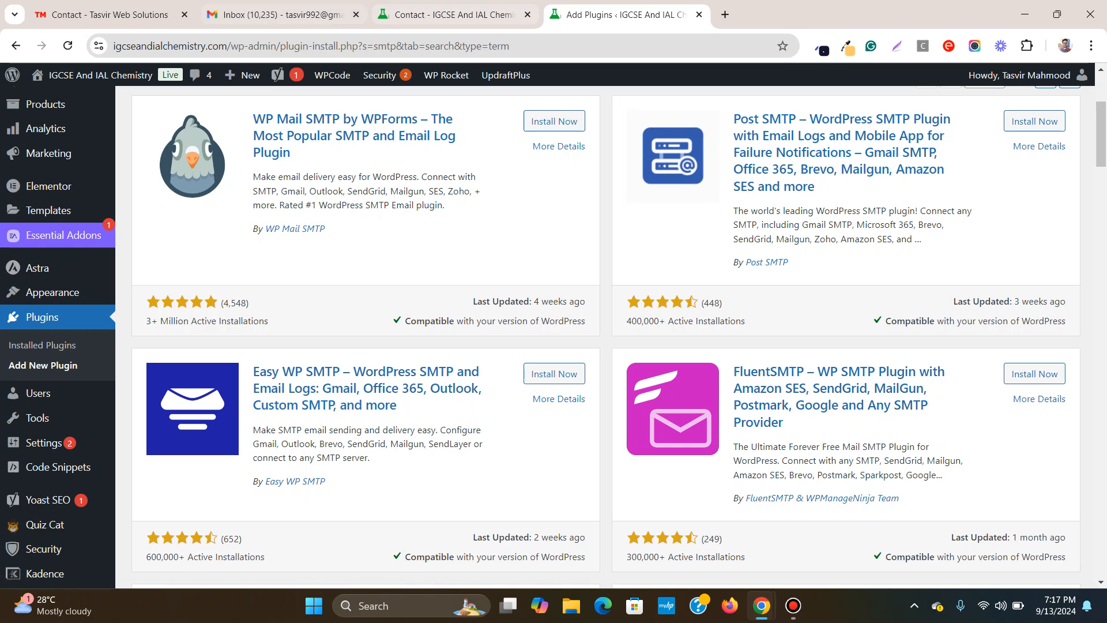
- Install FluentSMTP from the search results
click(99, 14)
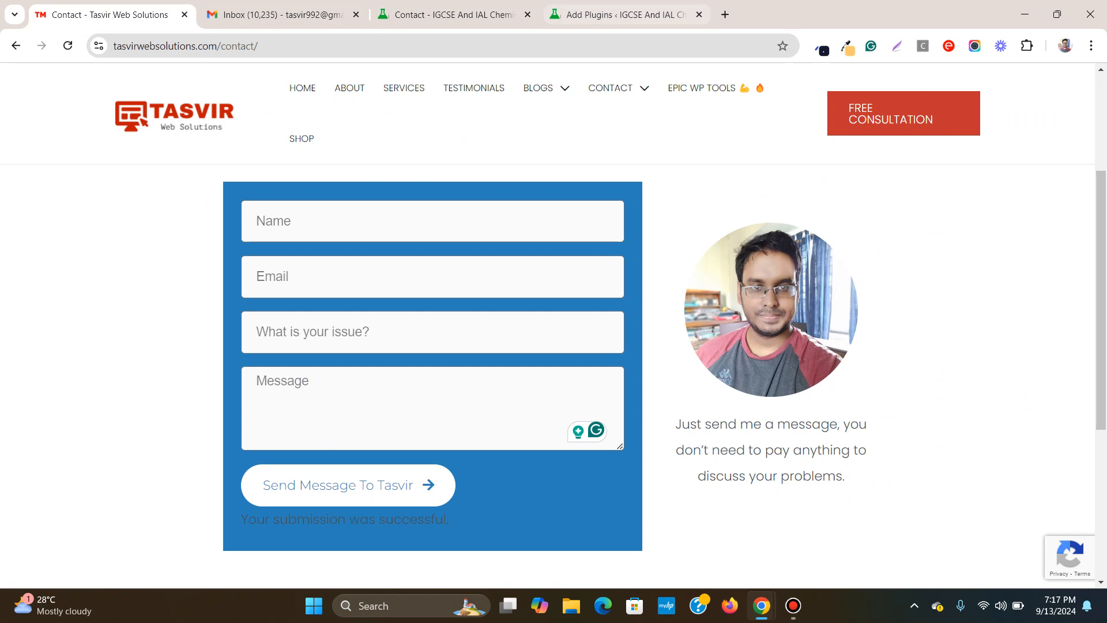
click(624, 14)
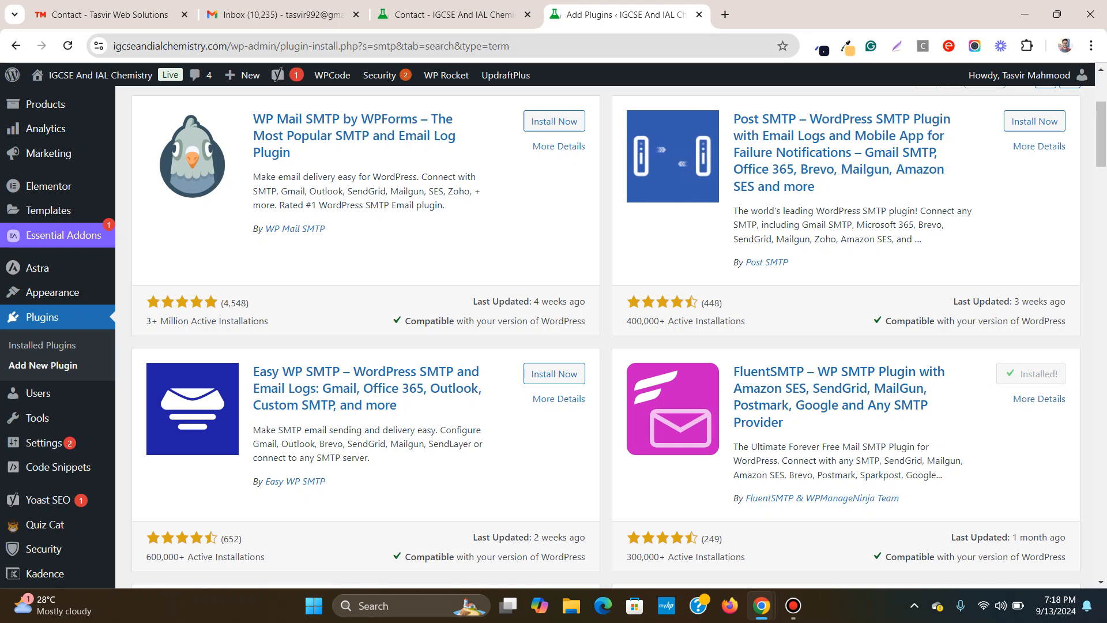
click(1030, 372)
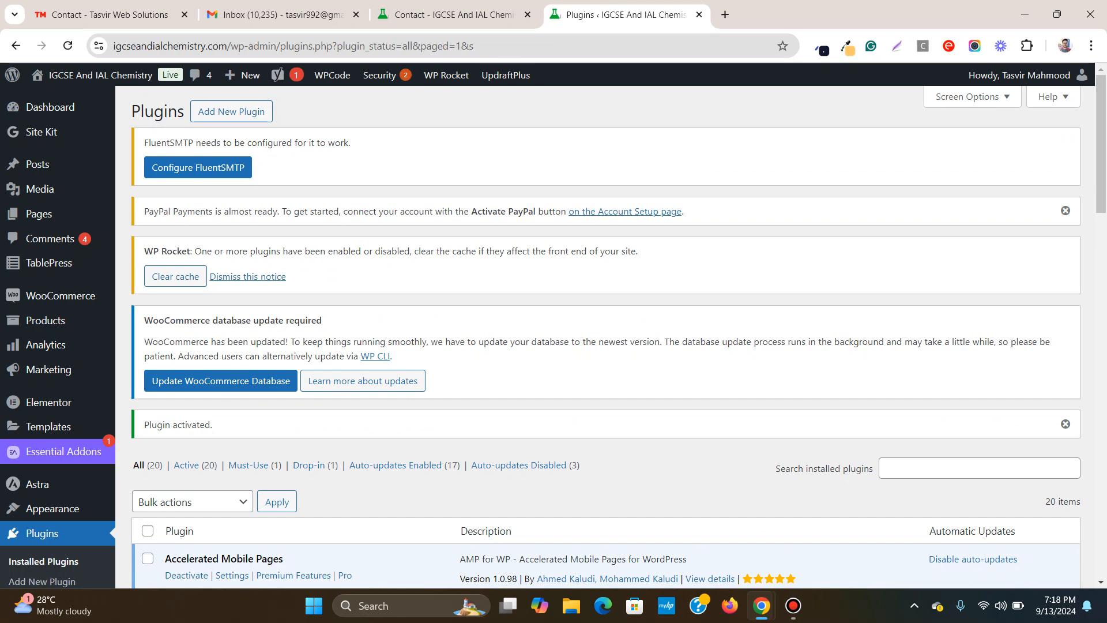
- Start a new FluentSMTP connection via + Add Another Connection, showing the provider list
scroll(down, 3)
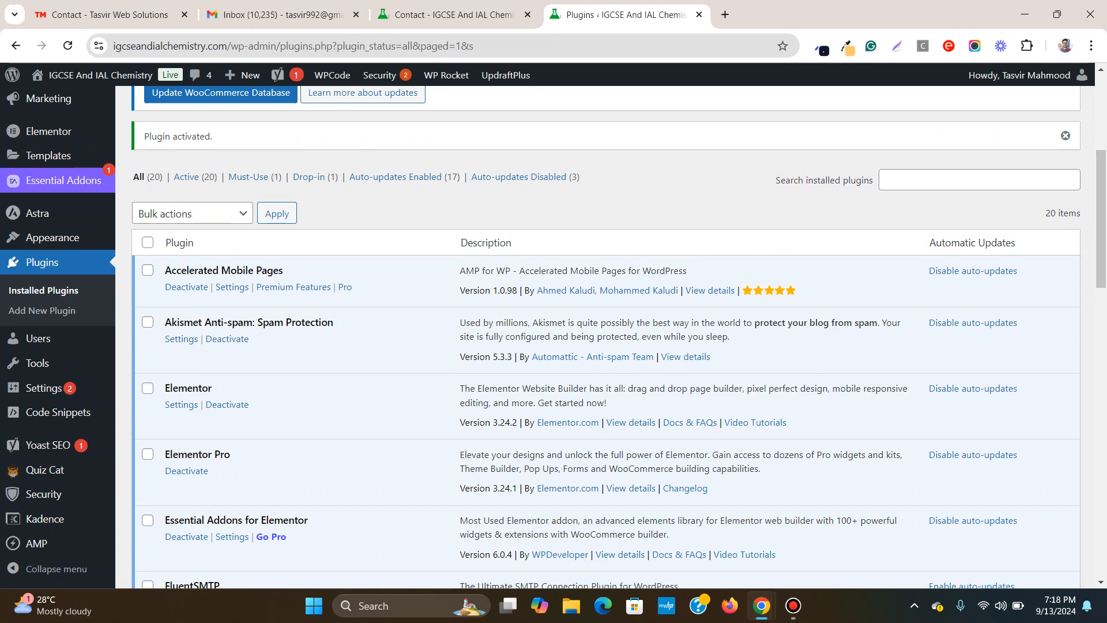
mouse_move(43, 387)
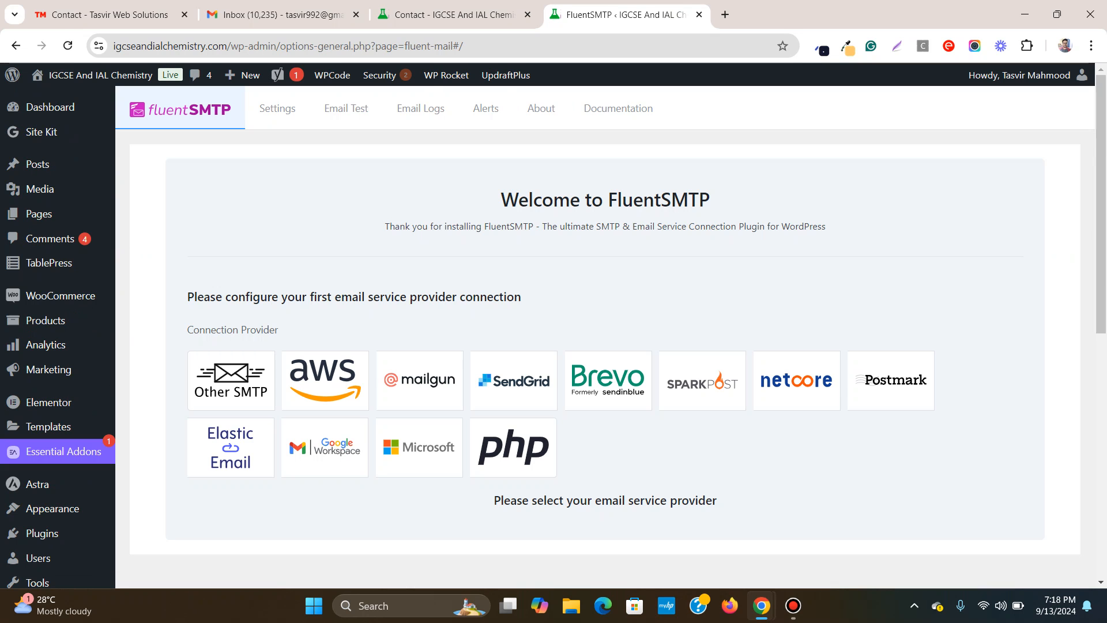
scroll(down, 3)
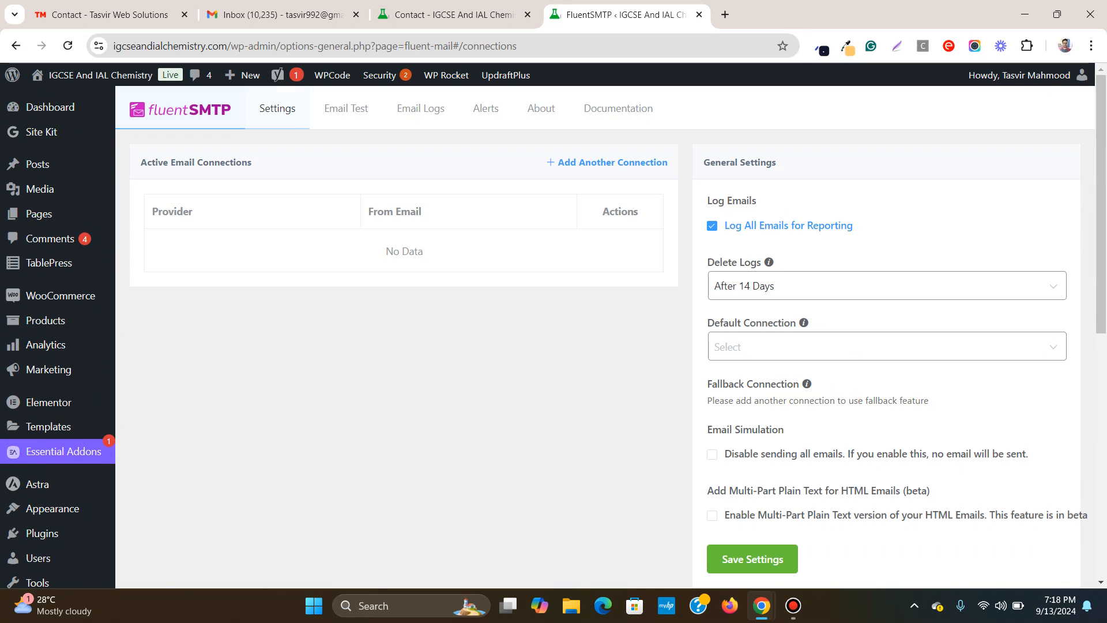
click(605, 162)
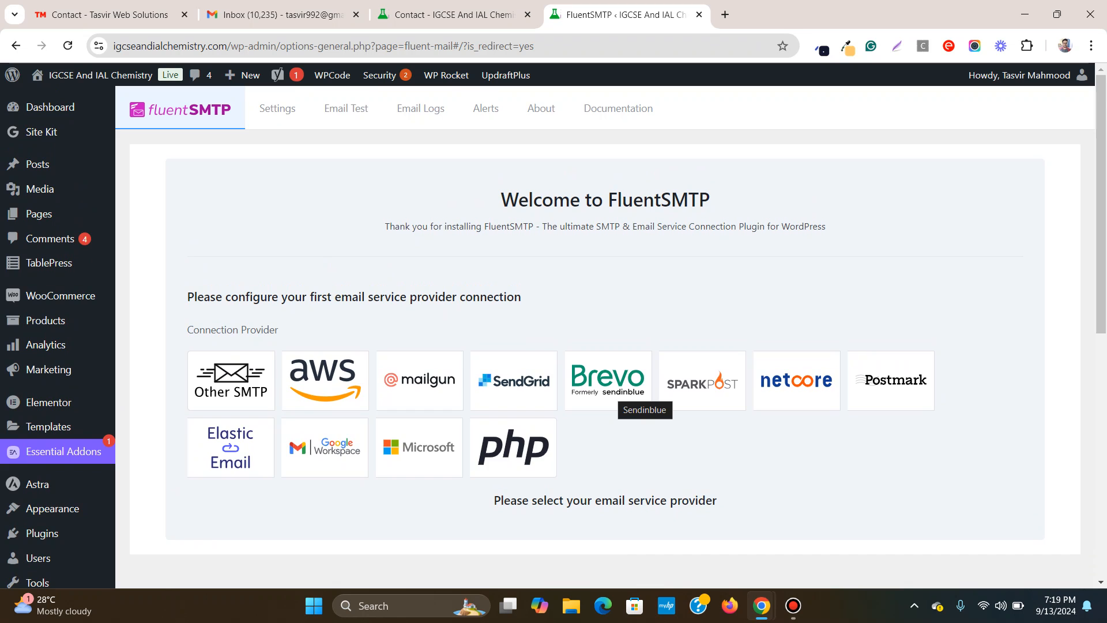
- Choose Brevo as the provider, log in to Brevo and go to Settings > SMTP & API
click(608, 379)
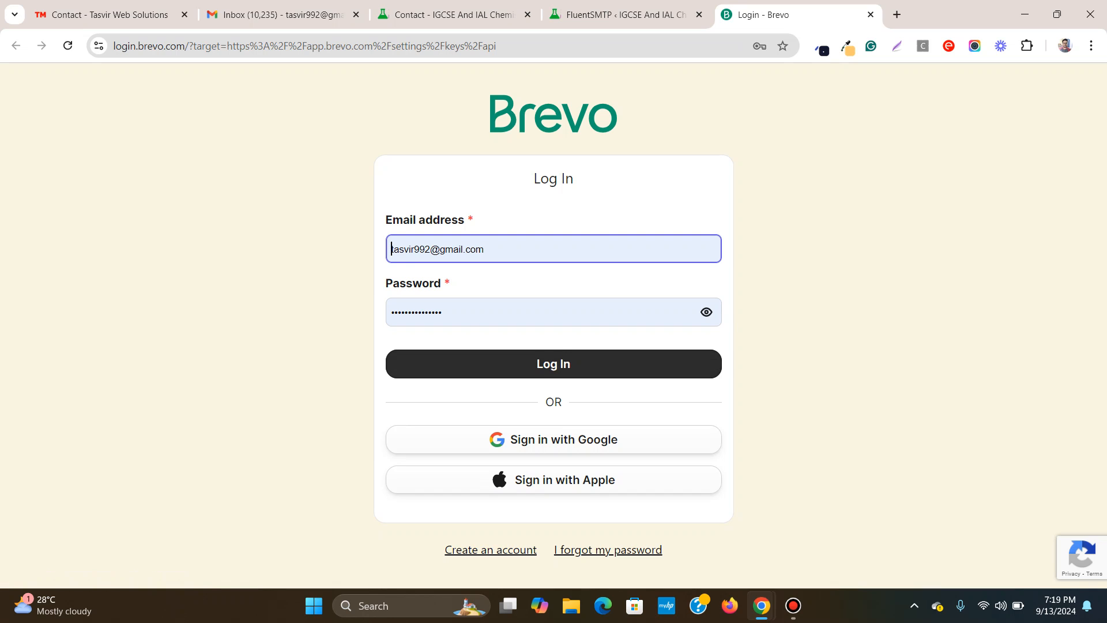
click(553, 363)
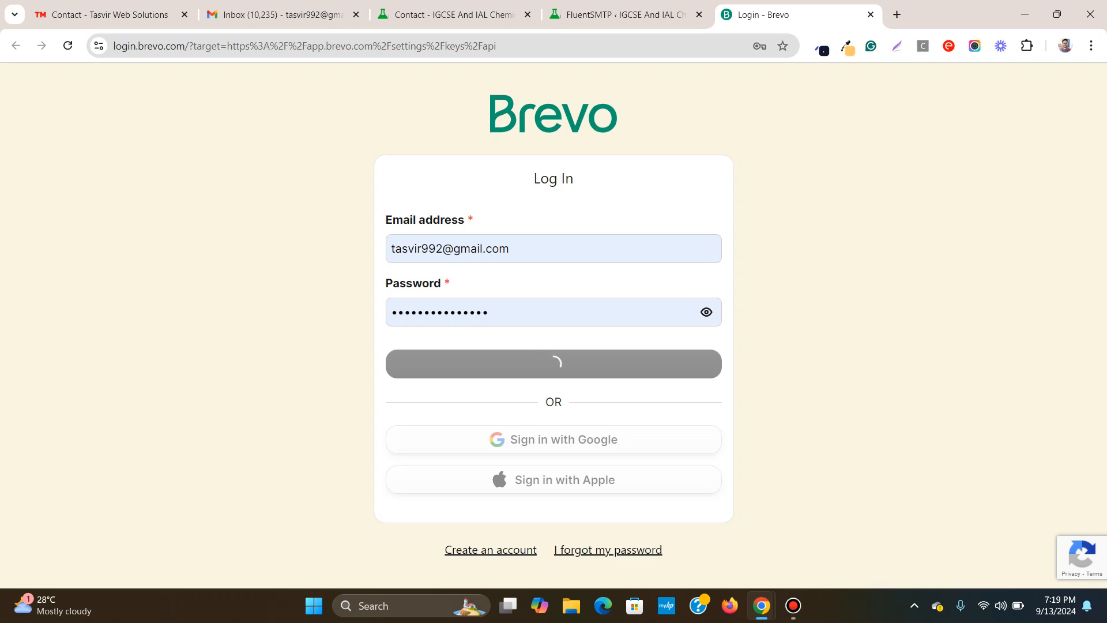
click(552, 363)
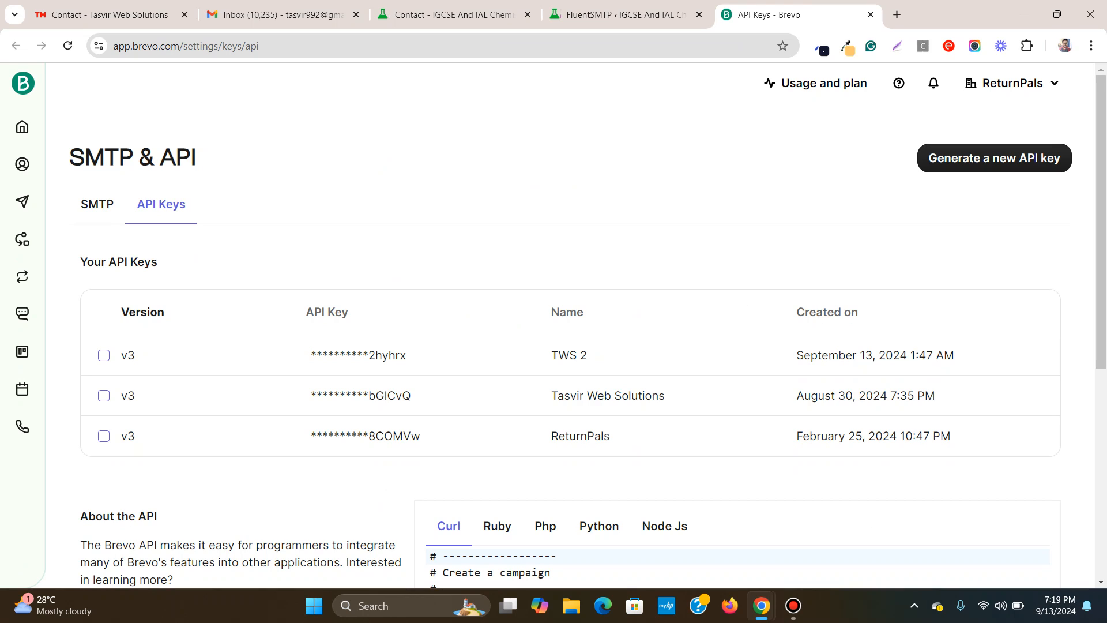
click(1008, 83)
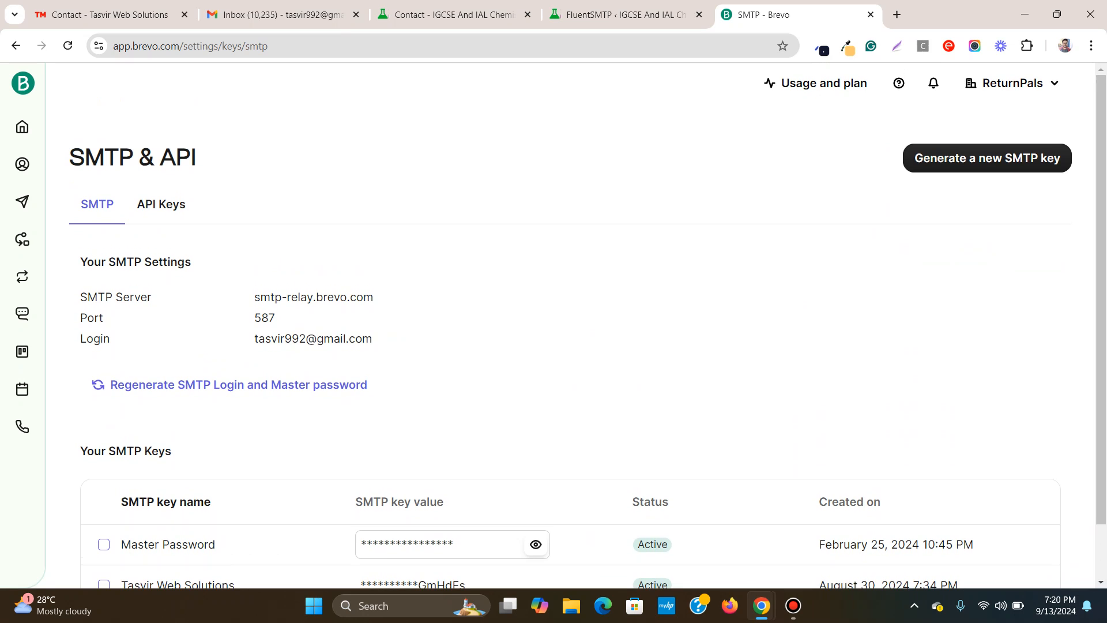
- Generate a Brevo API key named Chemistry2 and copy it for FluentSMTP's Sendinblue key field
click(160, 204)
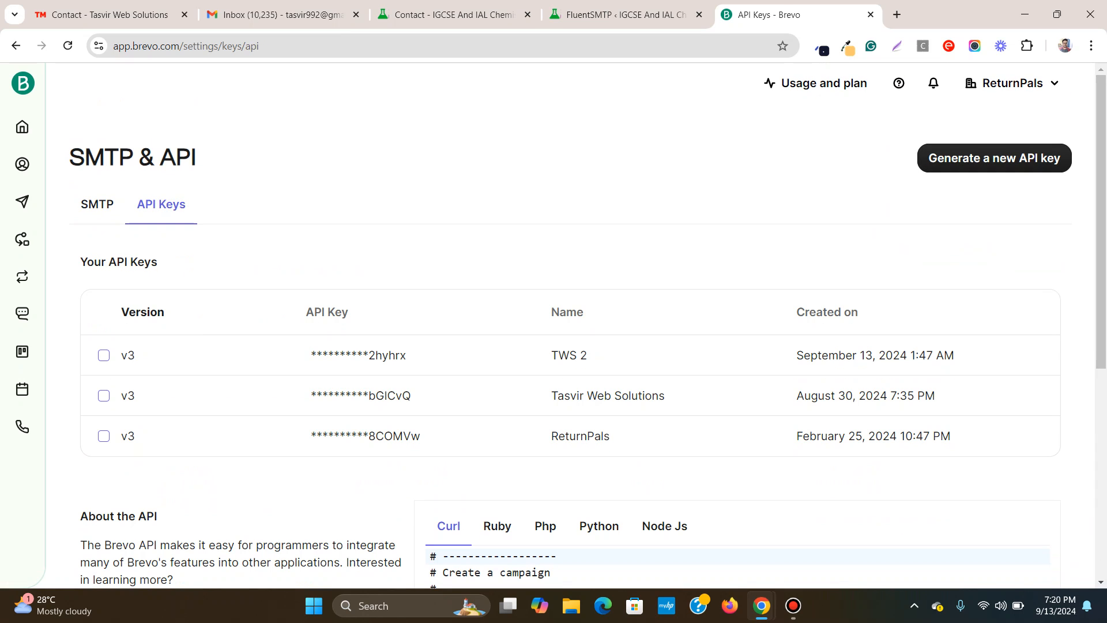
text(Che)
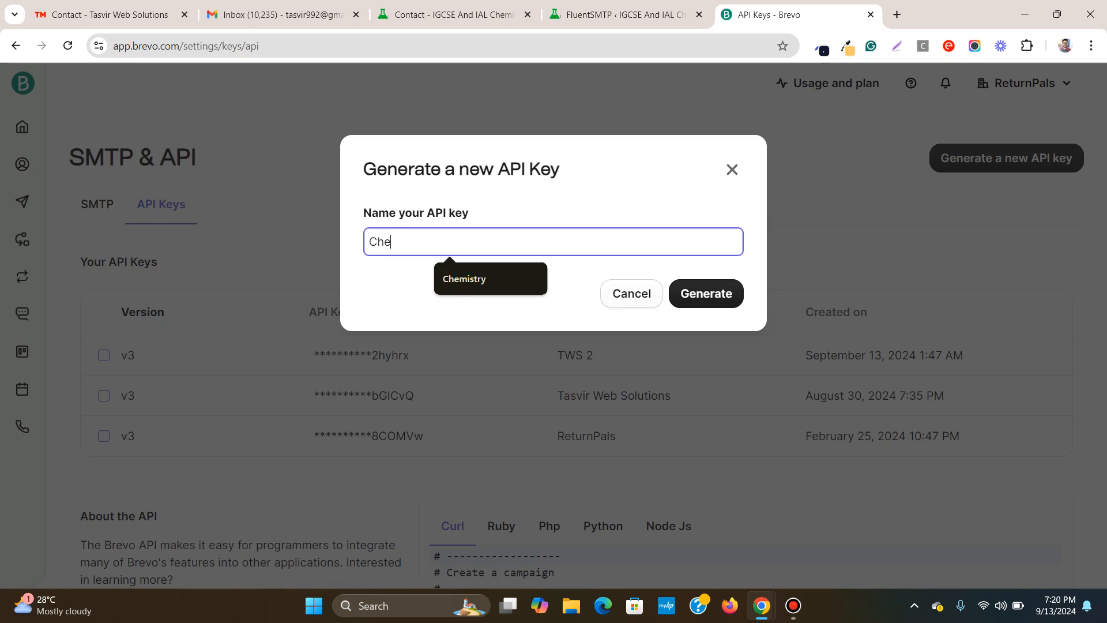
text(mistry2)
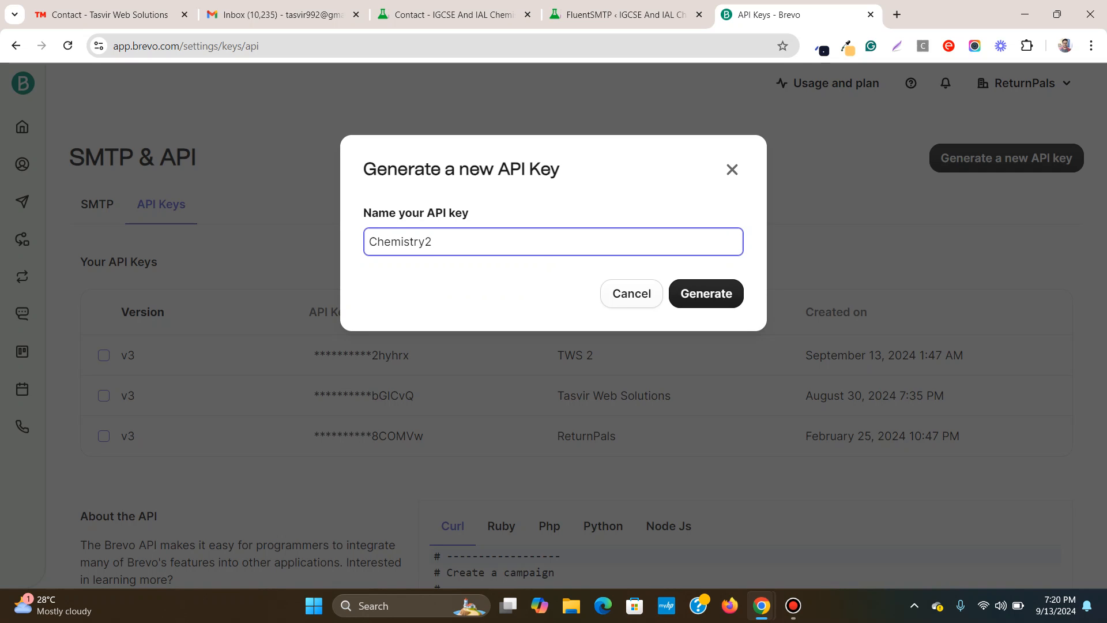
click(703, 293)
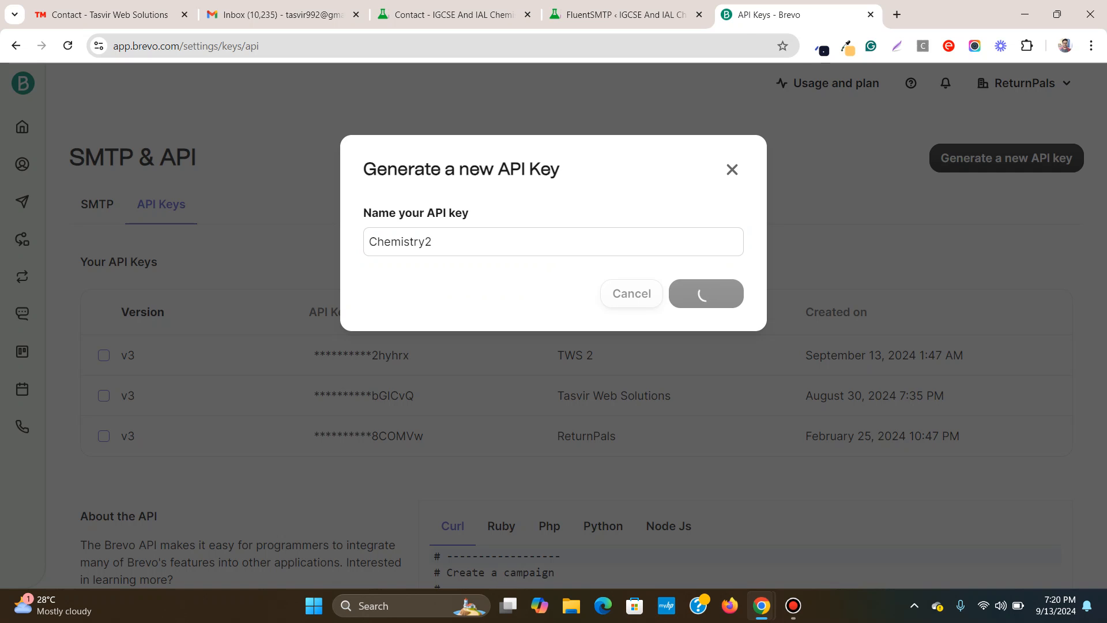
click(705, 292)
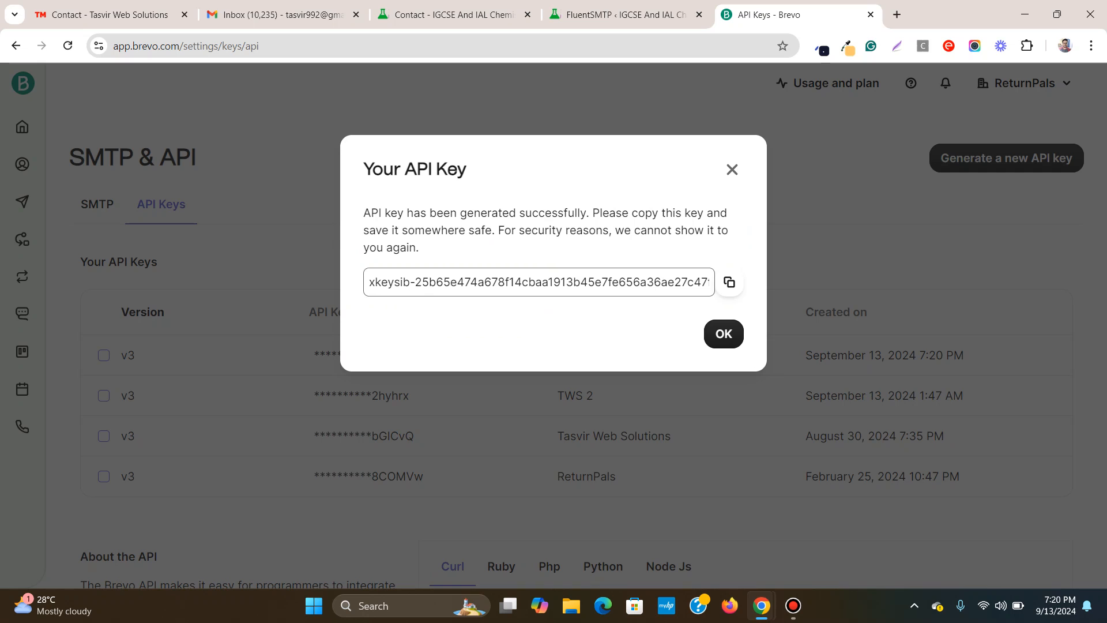
click(624, 14)
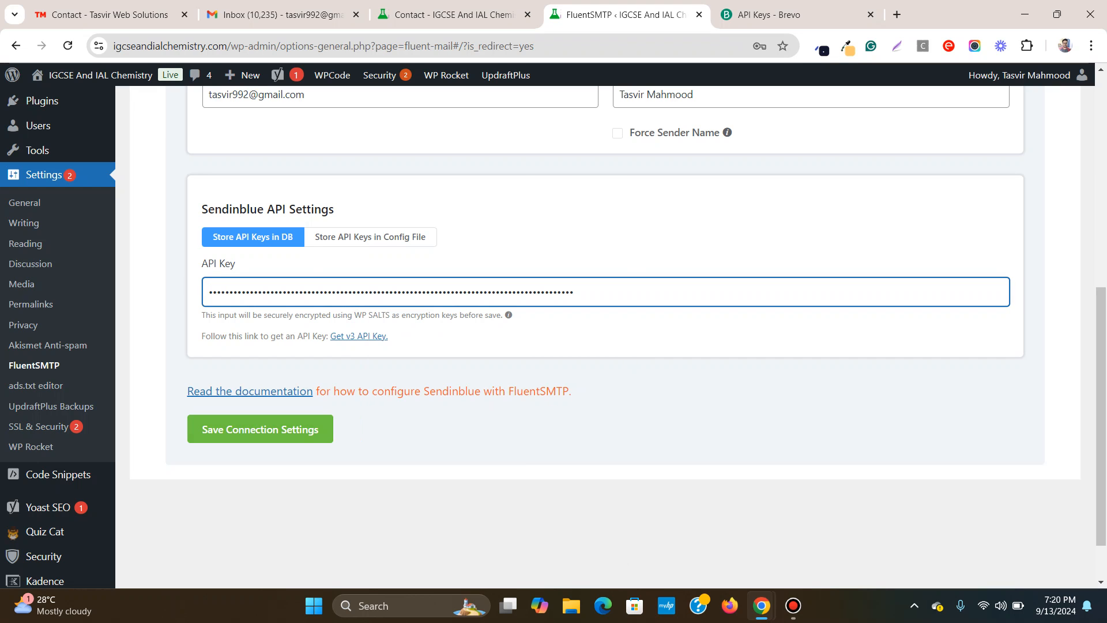
- Save the Sendinblue connection settings with the new API key and return to the contact page
click(260, 429)
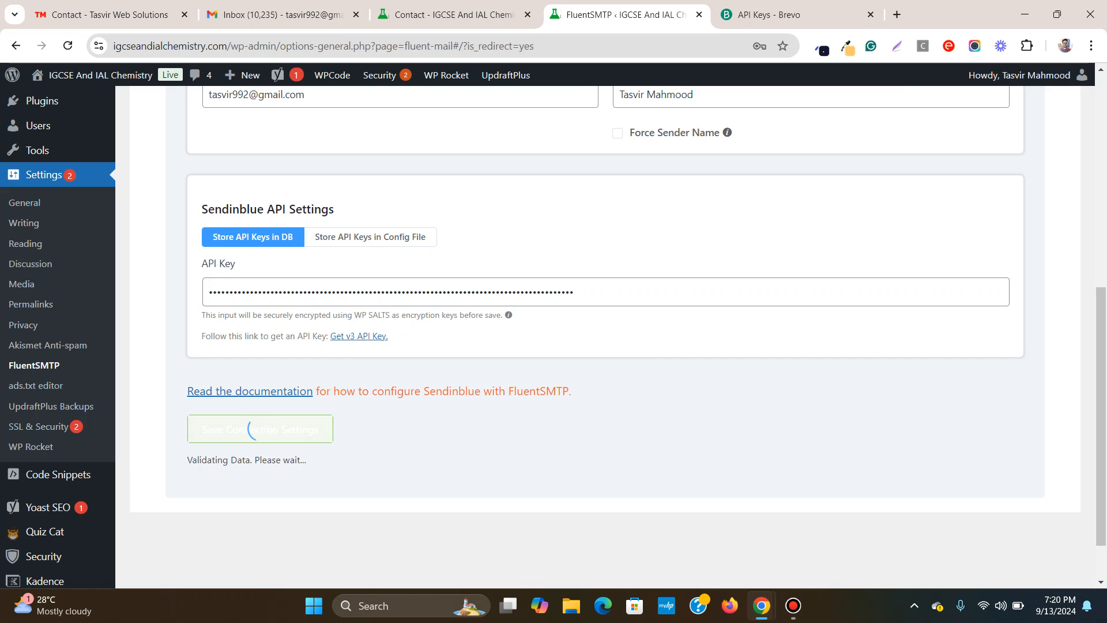
click(260, 429)
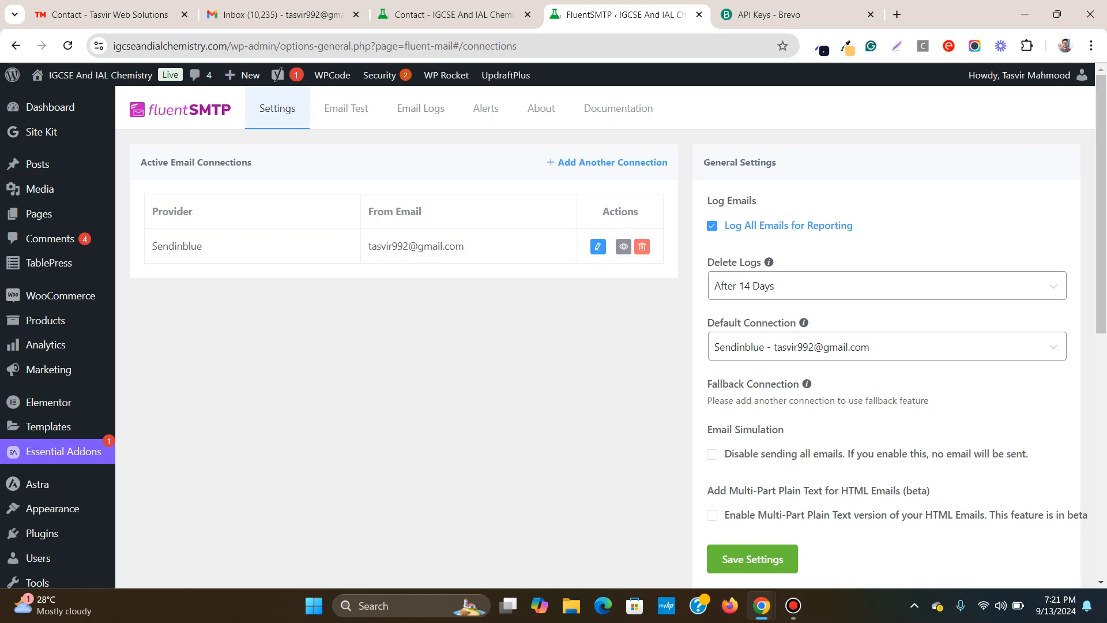
click(454, 14)
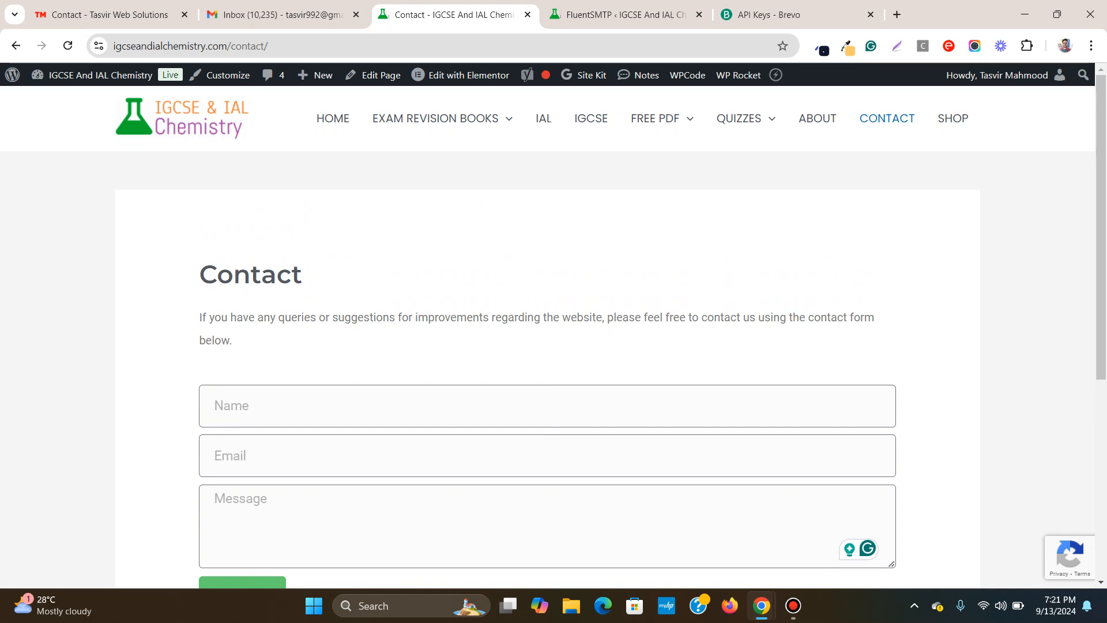
- Reload the contact page and purge its cached URL via WP Rocket
click(67, 45)
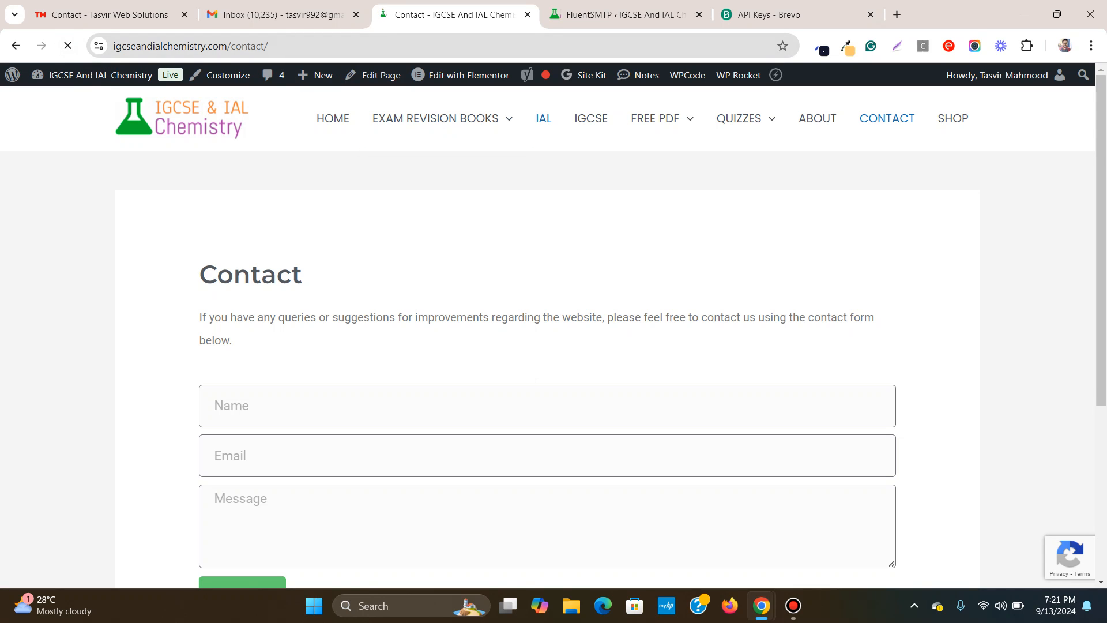
click(737, 75)
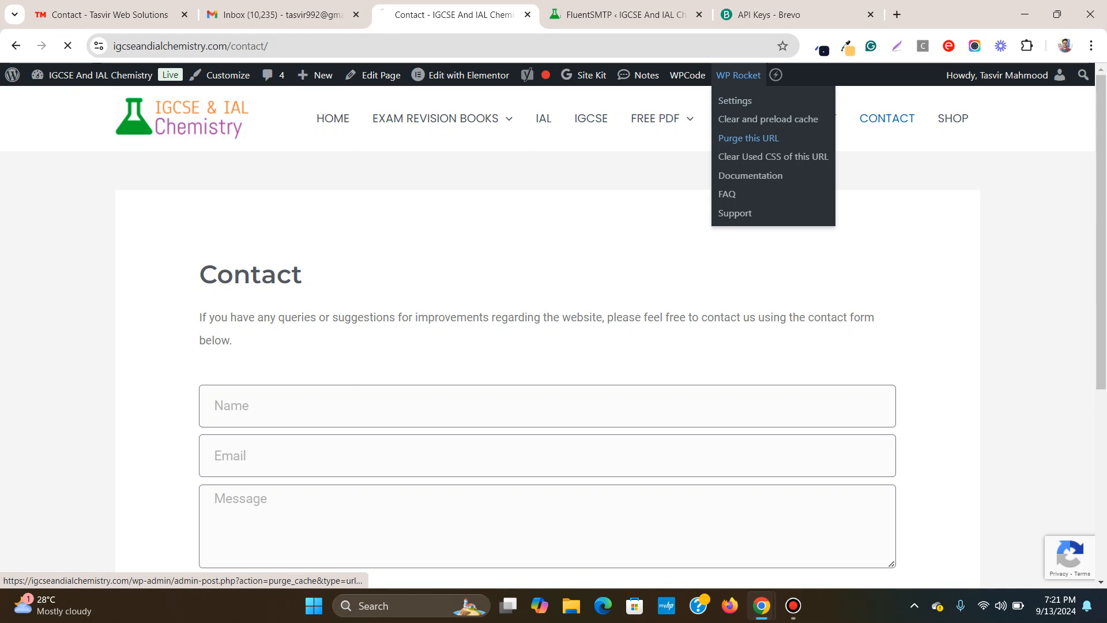
click(748, 138)
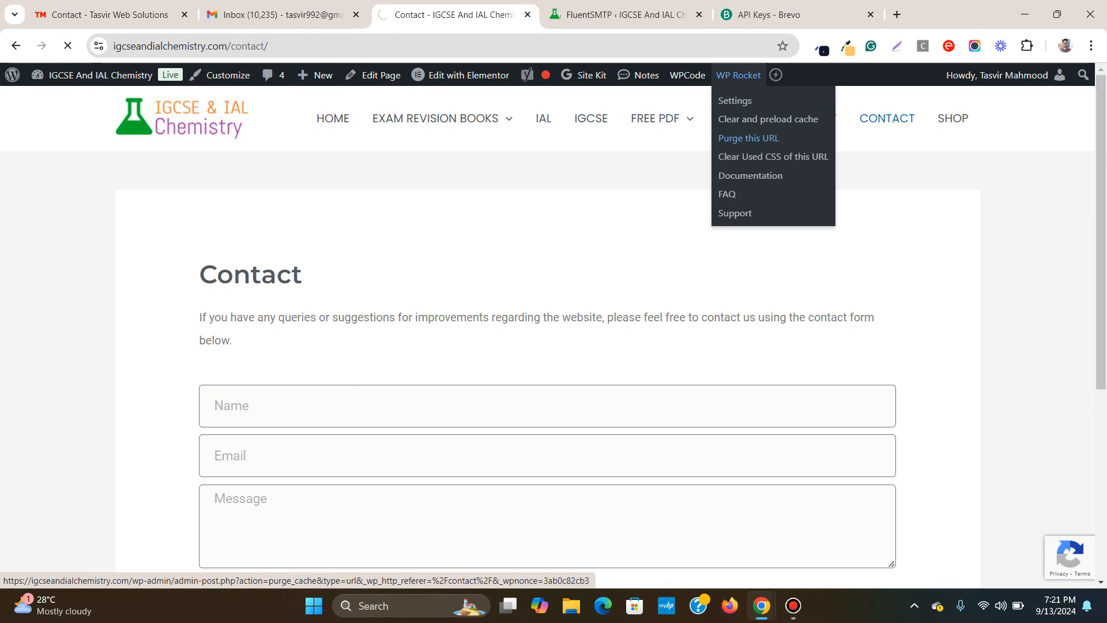
click(747, 137)
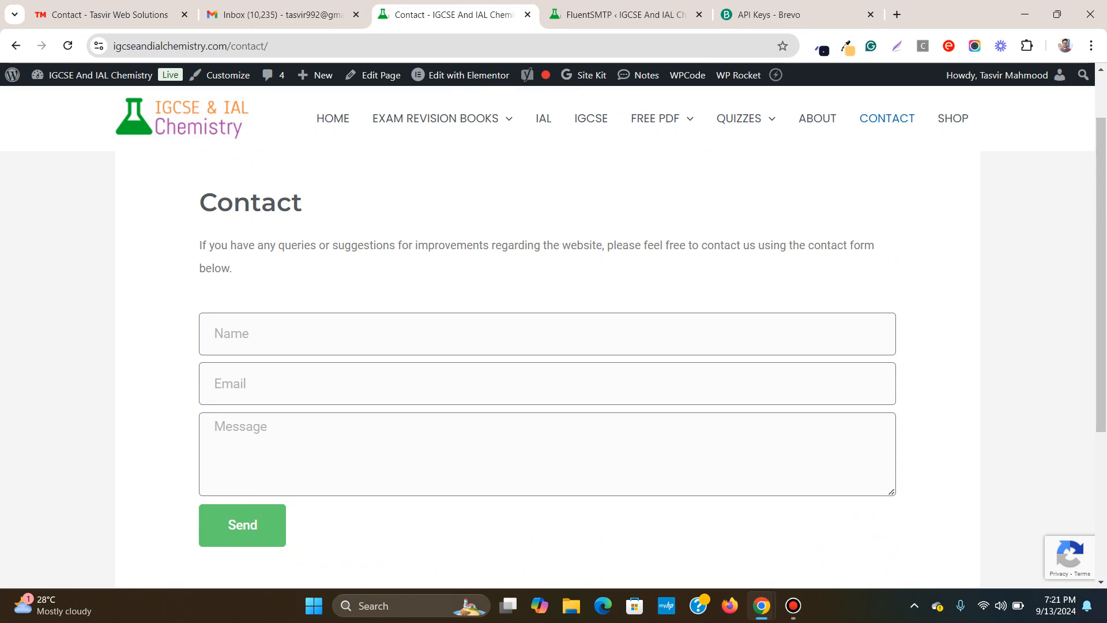
- Fill the contact form with autofilled name and email and the message 'Test 7:21 pm'
click(546, 383)
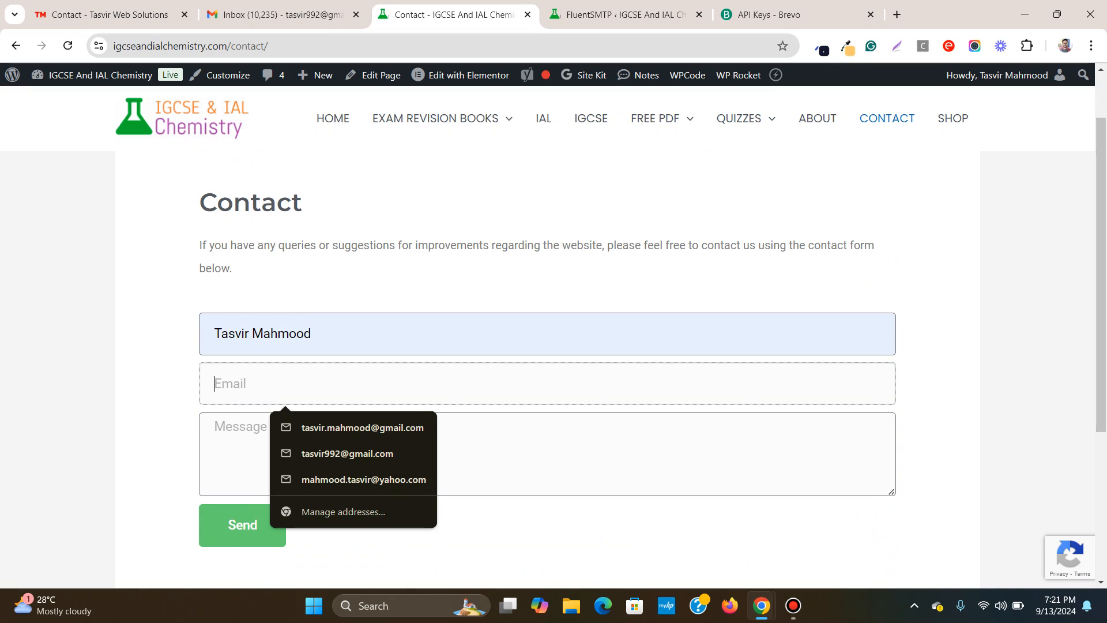
click(364, 480)
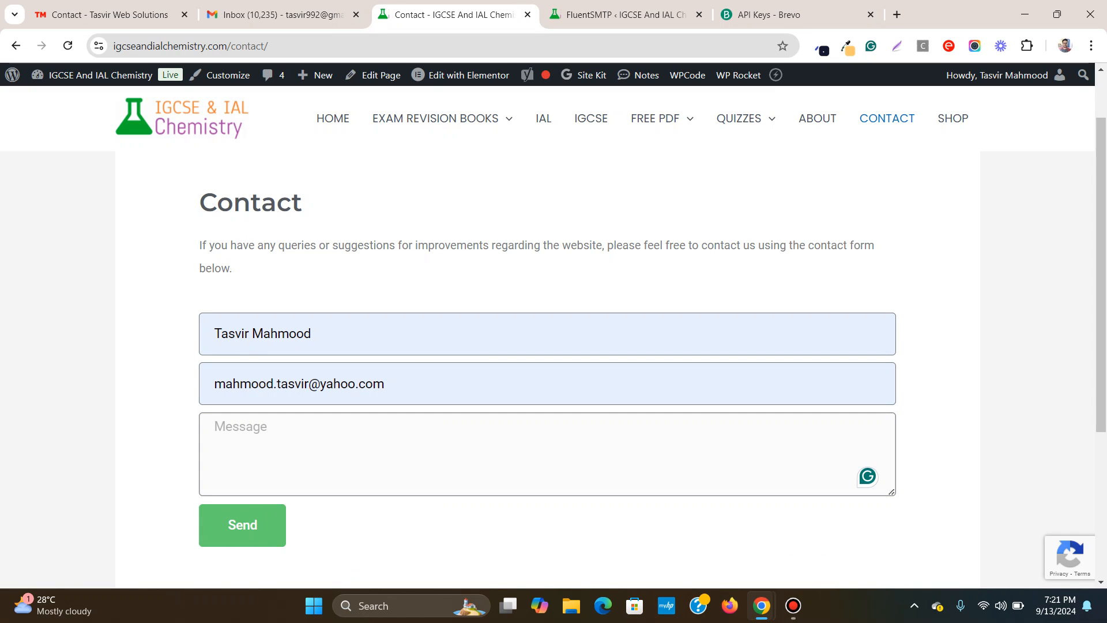
text(Test 7)
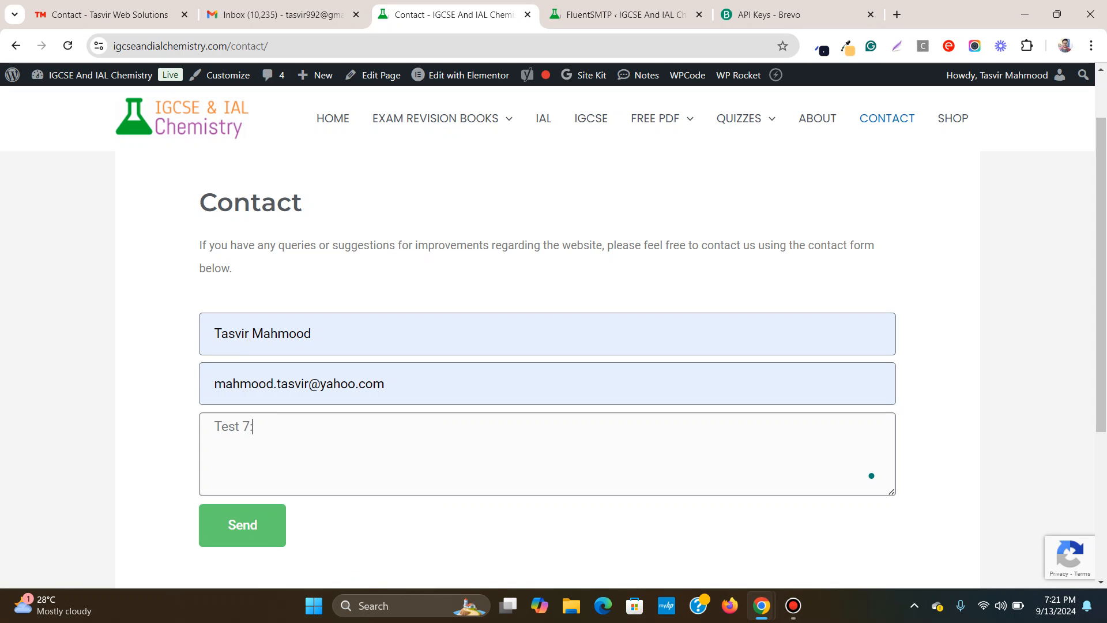
text(:21 pm)
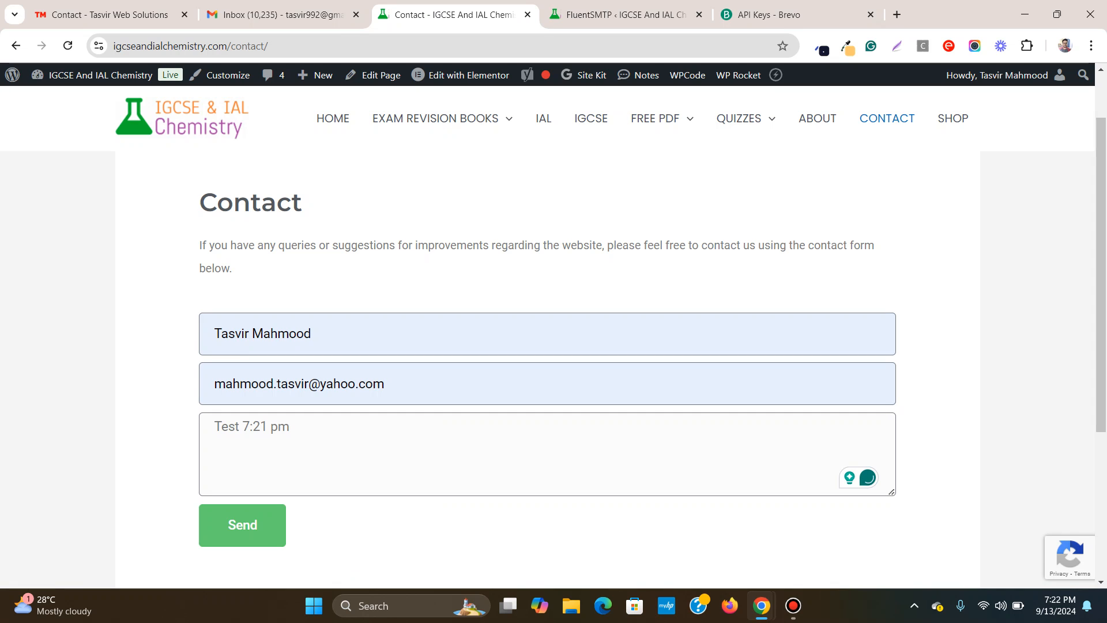
- Send the test message through the form and go to the Gmail inbox
click(242, 525)
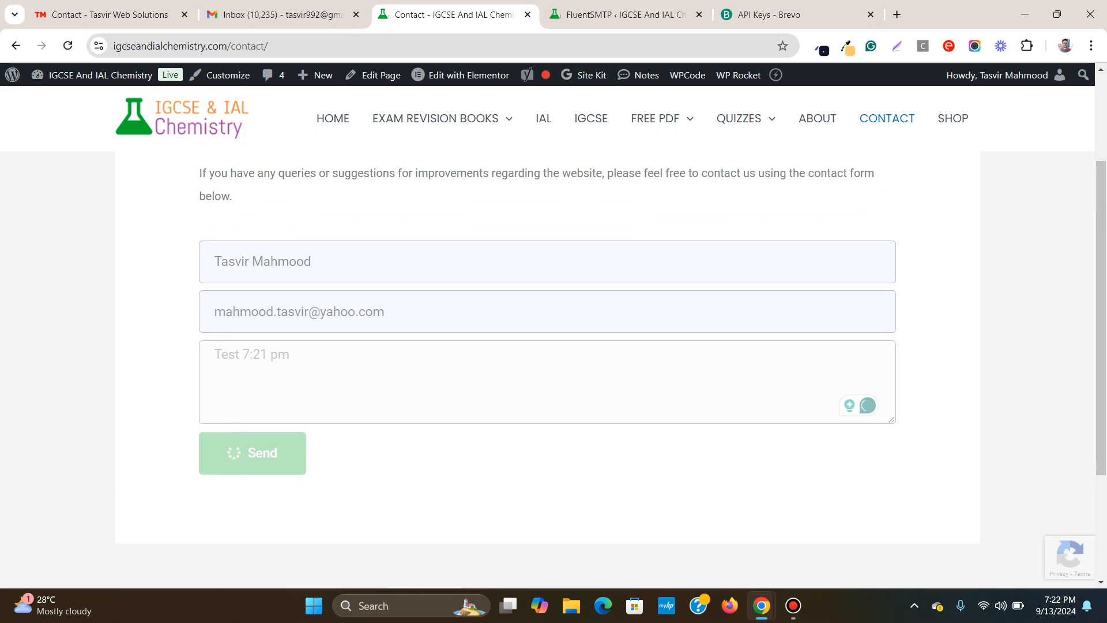
click(251, 452)
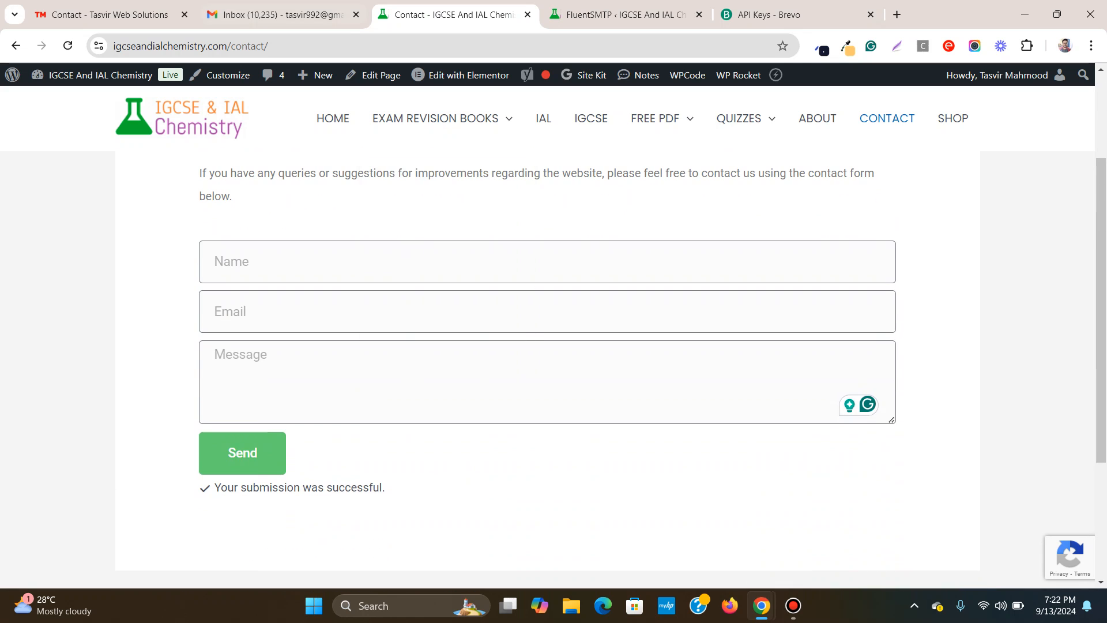
click(281, 14)
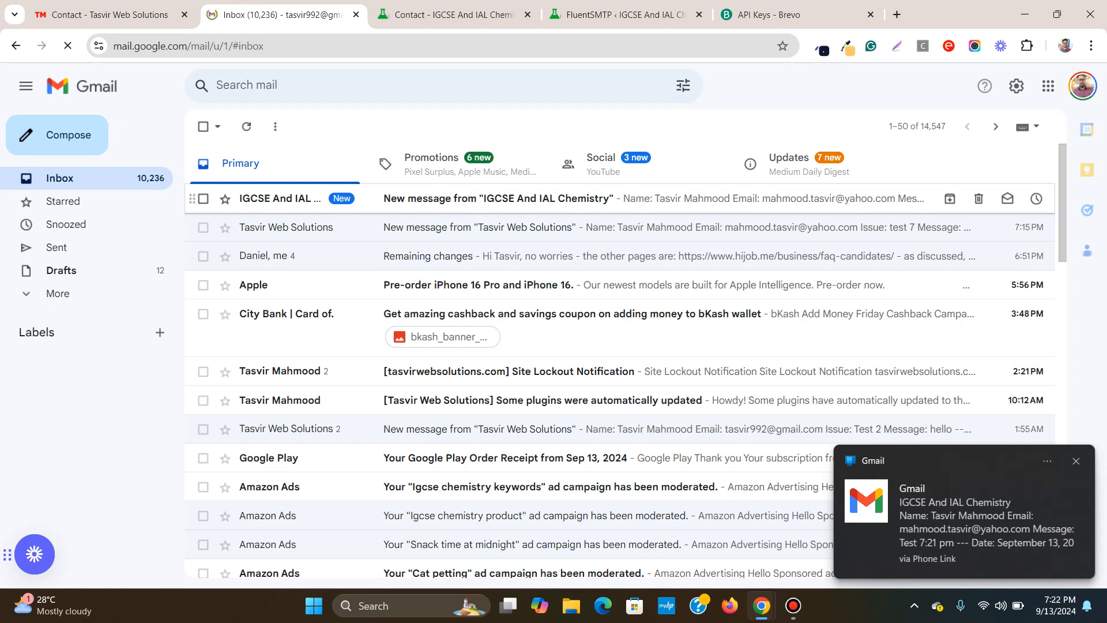
- Read the new IGCSE And IAL Chemistry 'Test 7:21 pm' email, then return to FluentSMTP settings
click(499, 199)
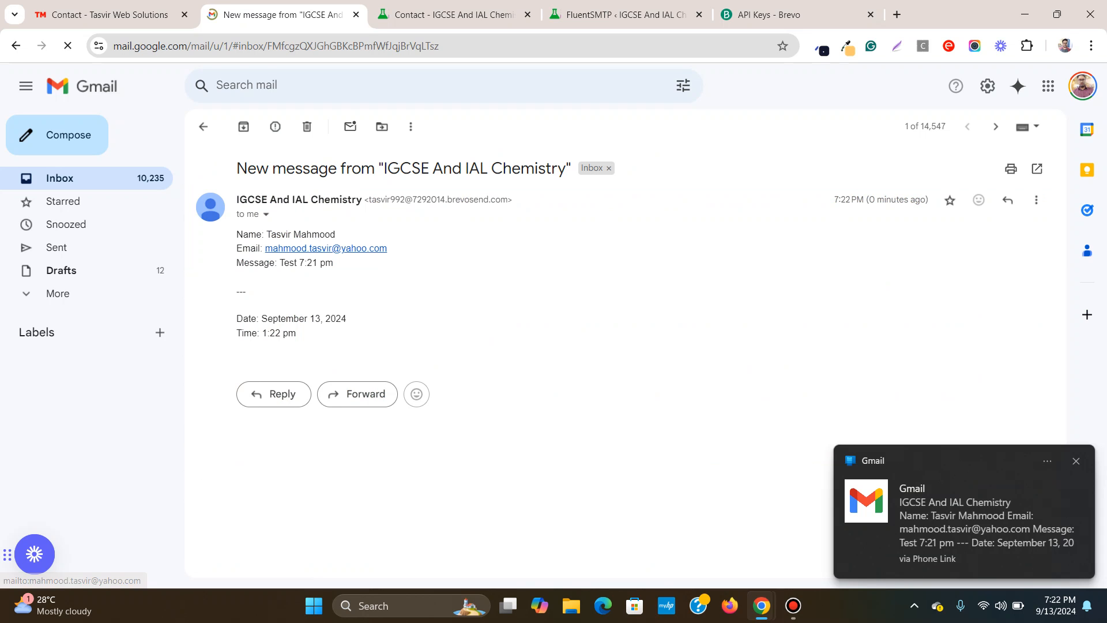
double_click(304, 261)
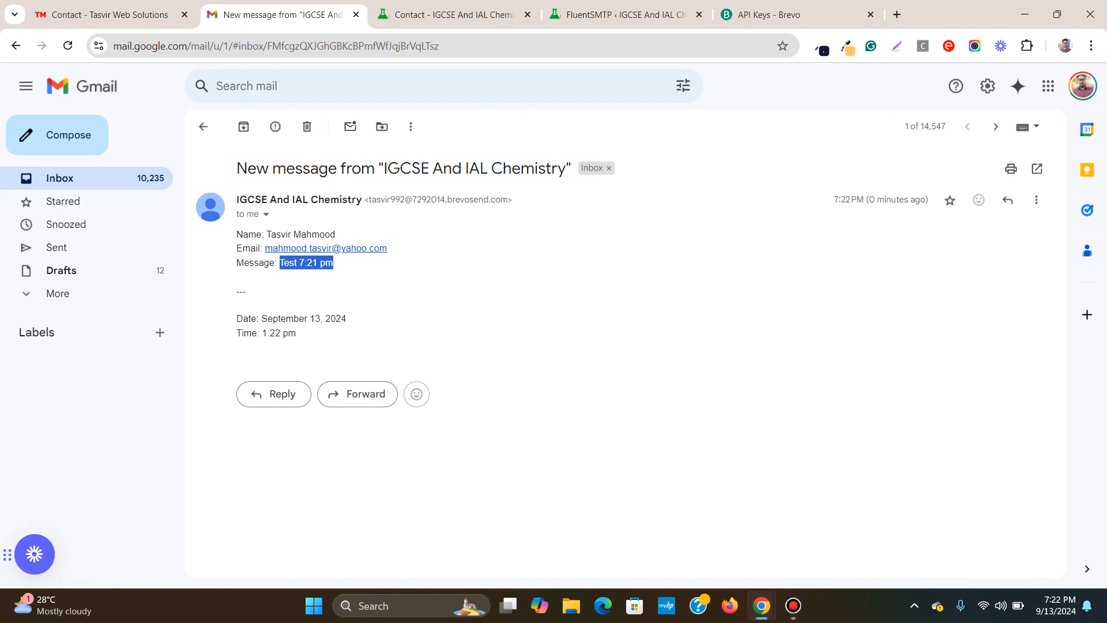
click(452, 14)
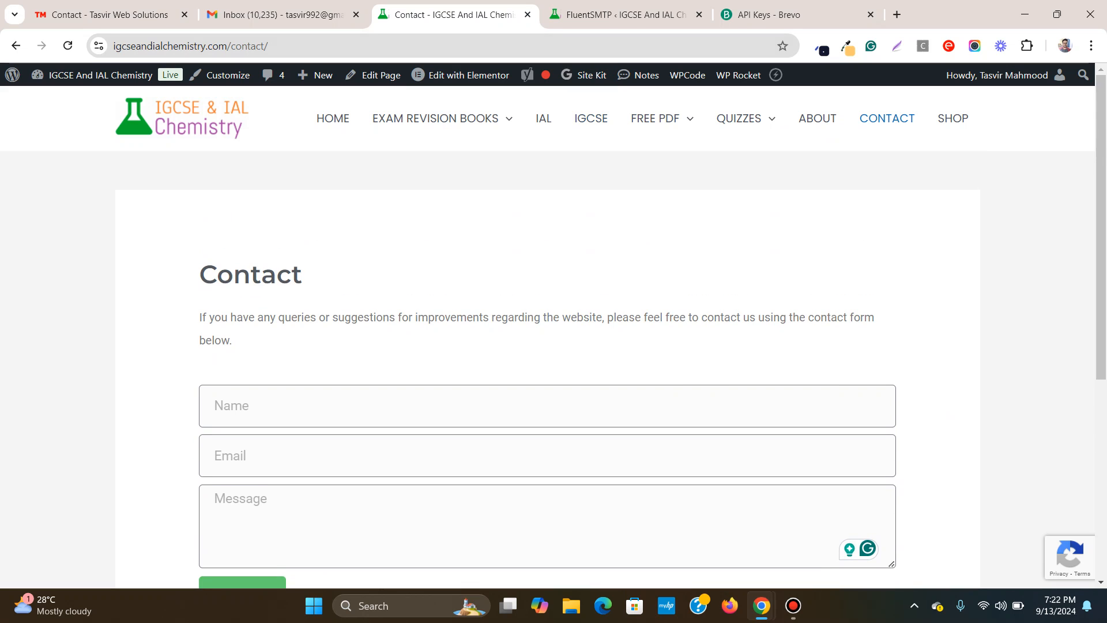
click(624, 14)
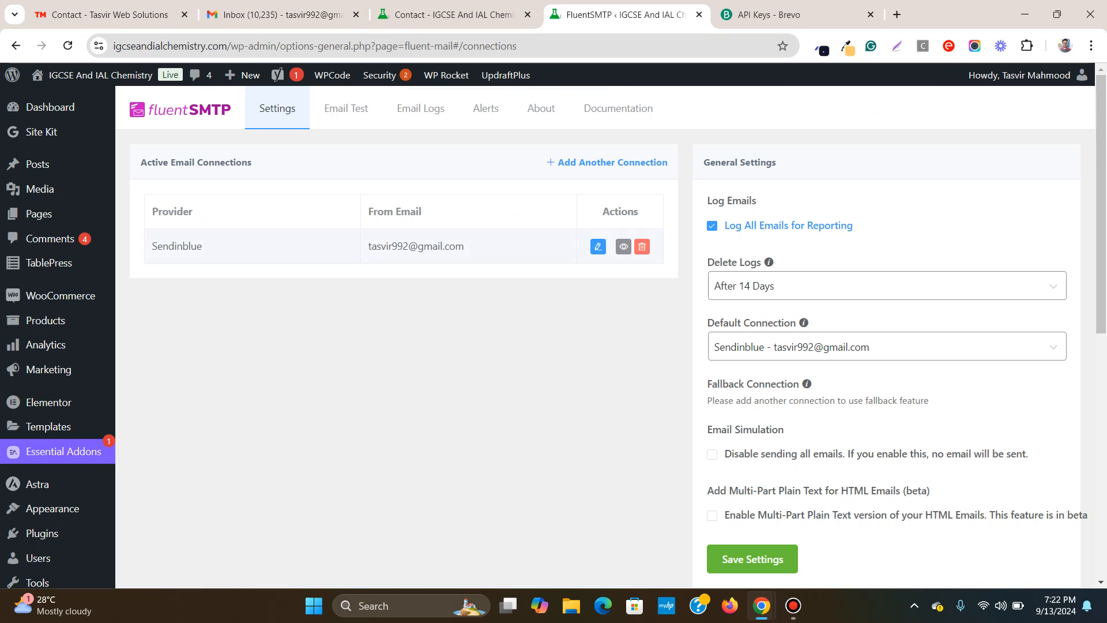